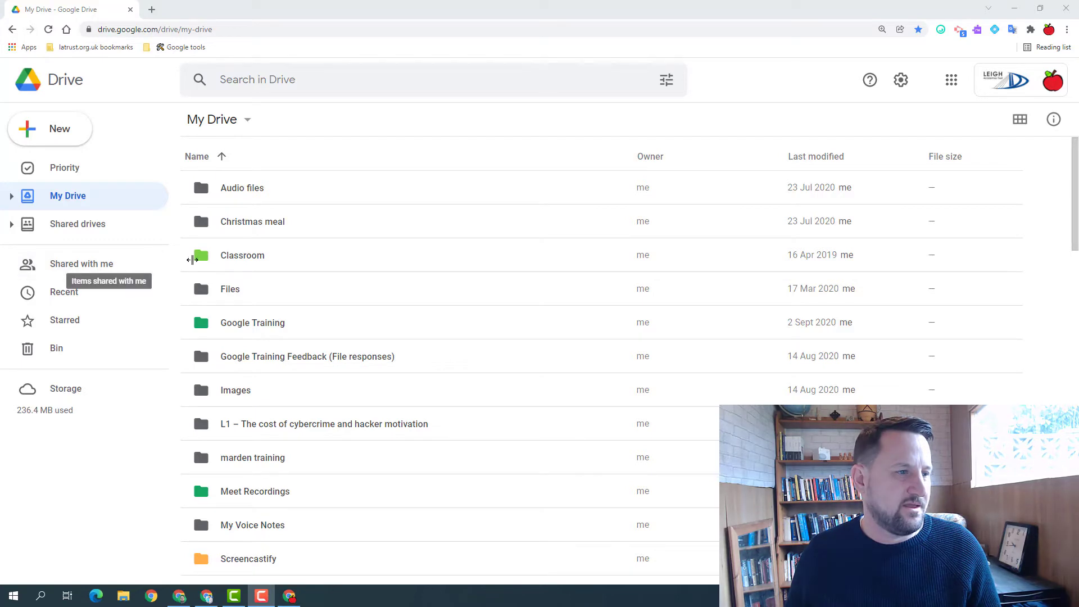
mouse_move(289, 198)
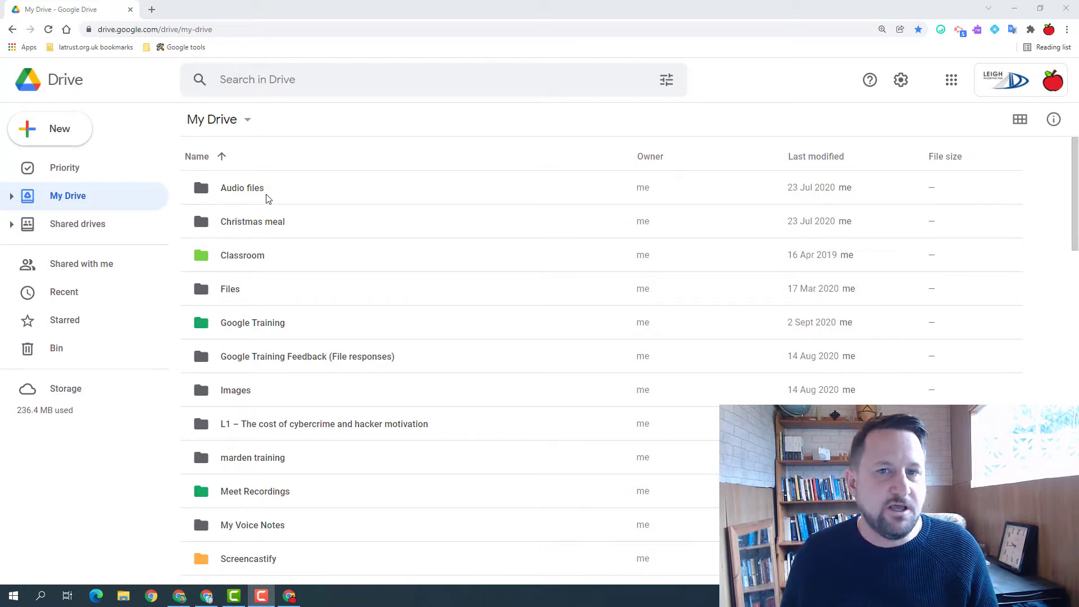
Open Priority and scroll past the suggested files to the empty Workspaces section.
scroll(down, 3)
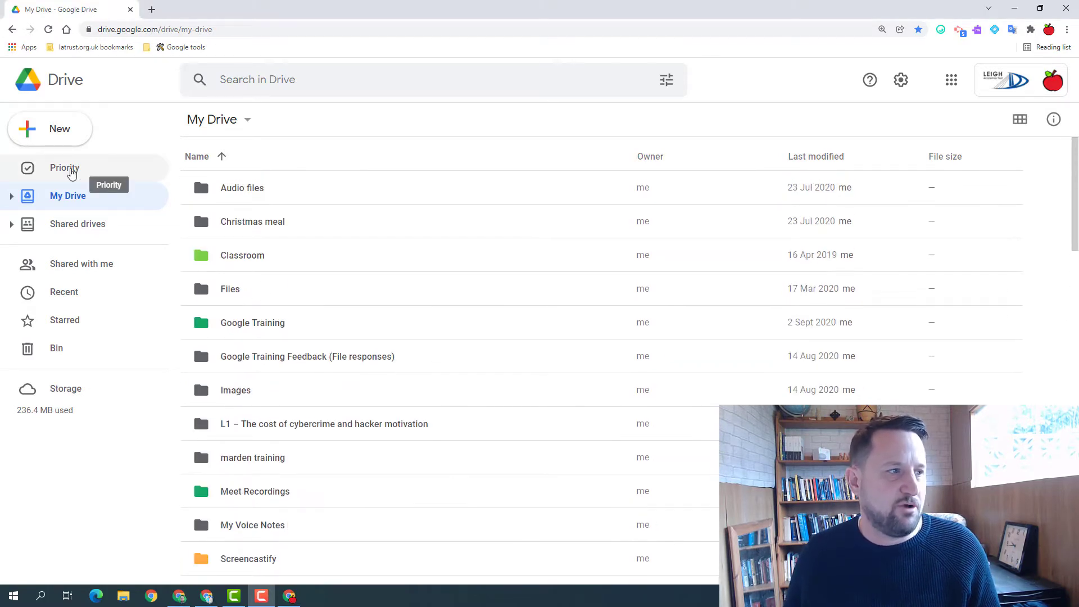
click(65, 167)
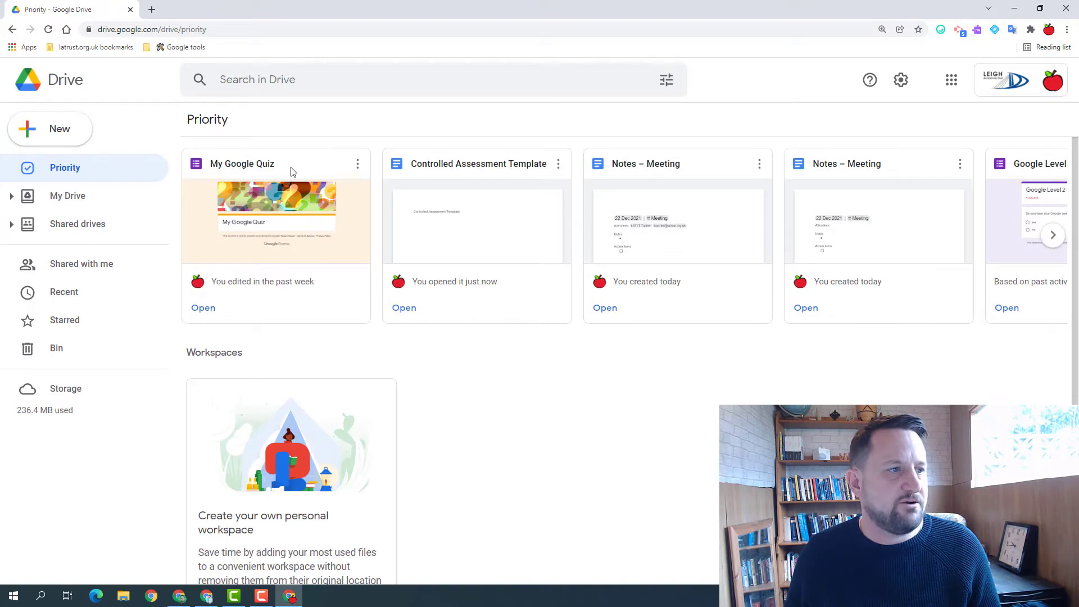
mouse_move(543, 225)
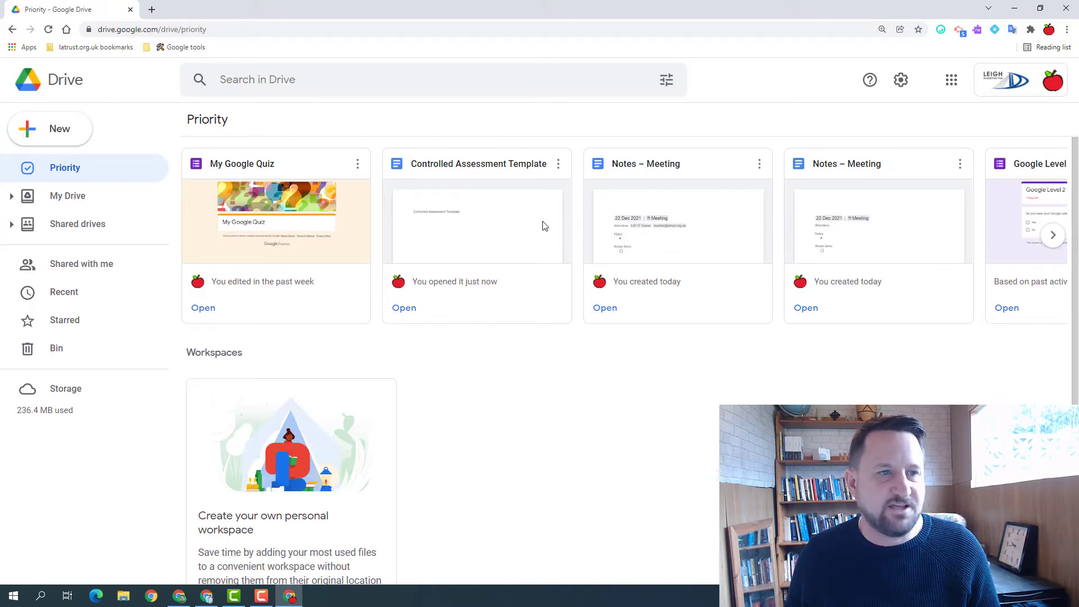
mouse_move(576, 218)
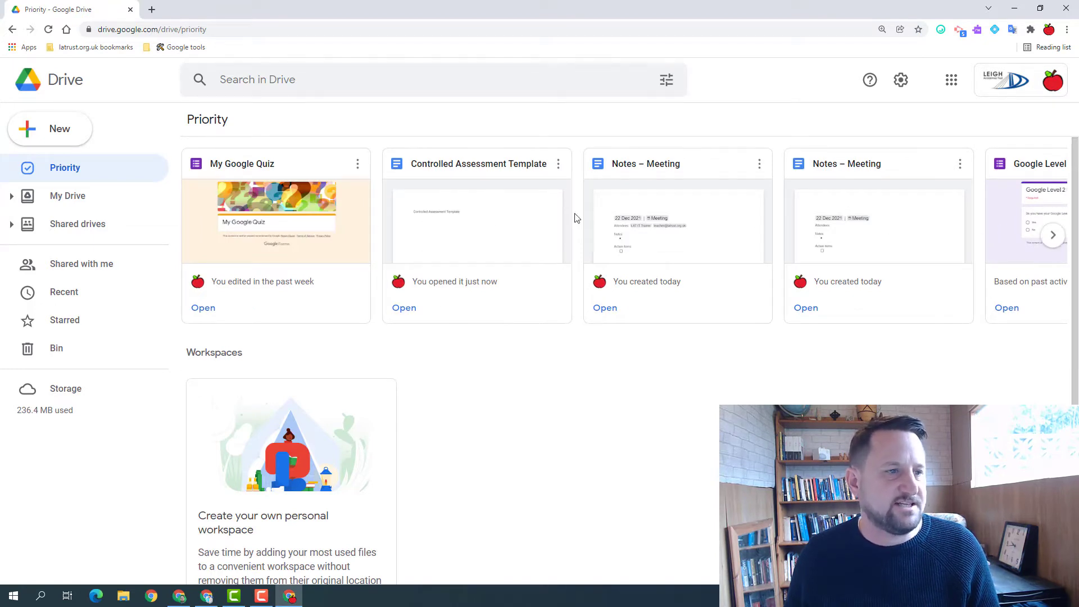
scroll(down, 3)
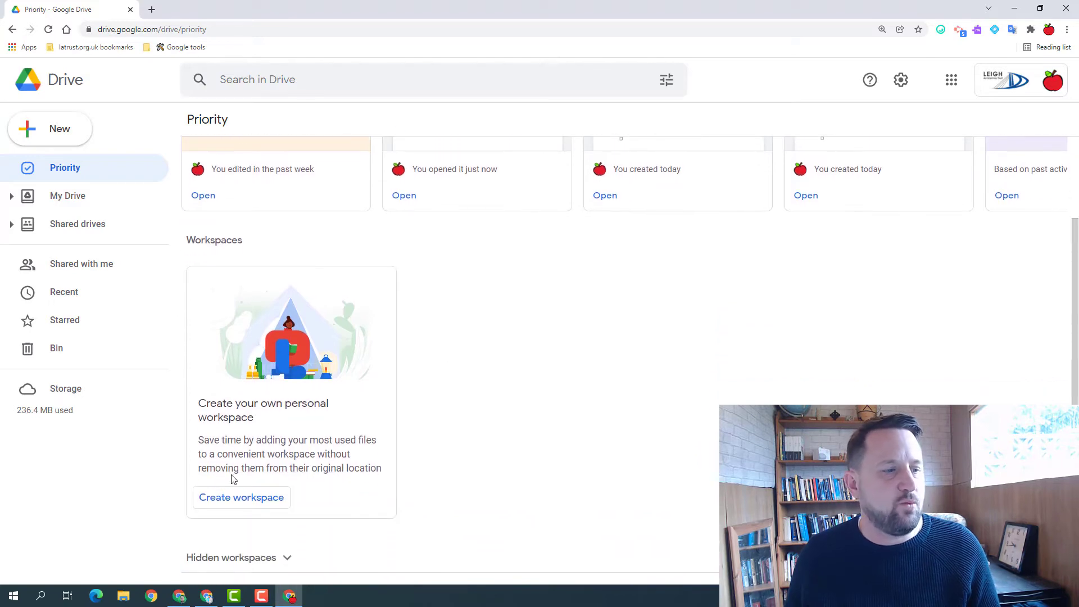
Create workspace 'Project 1' and add The Vikings and Controlled Assessment Template.
click(241, 497)
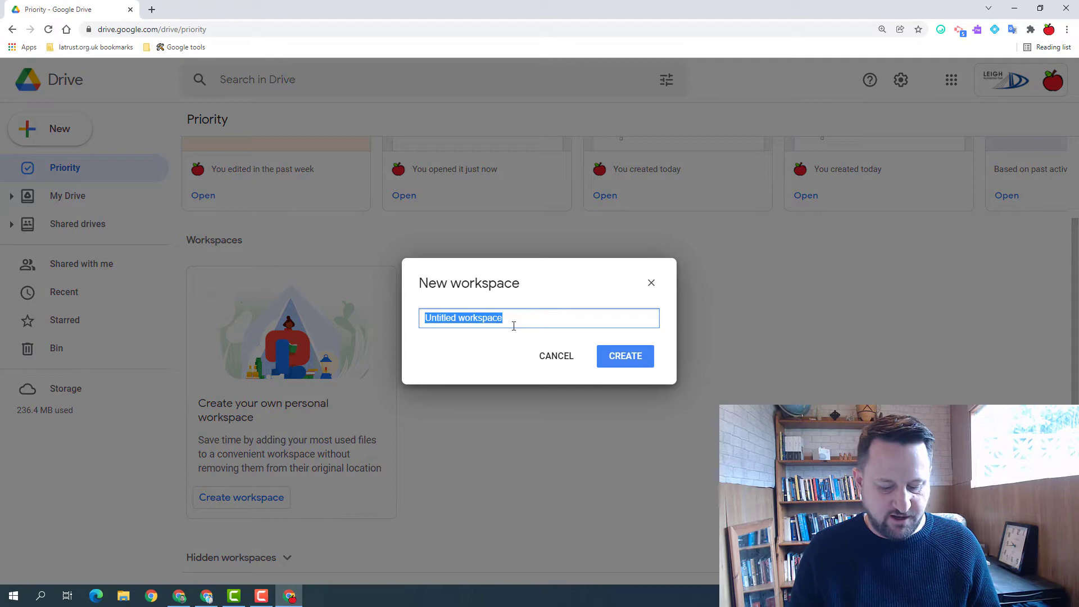
text(Pro)
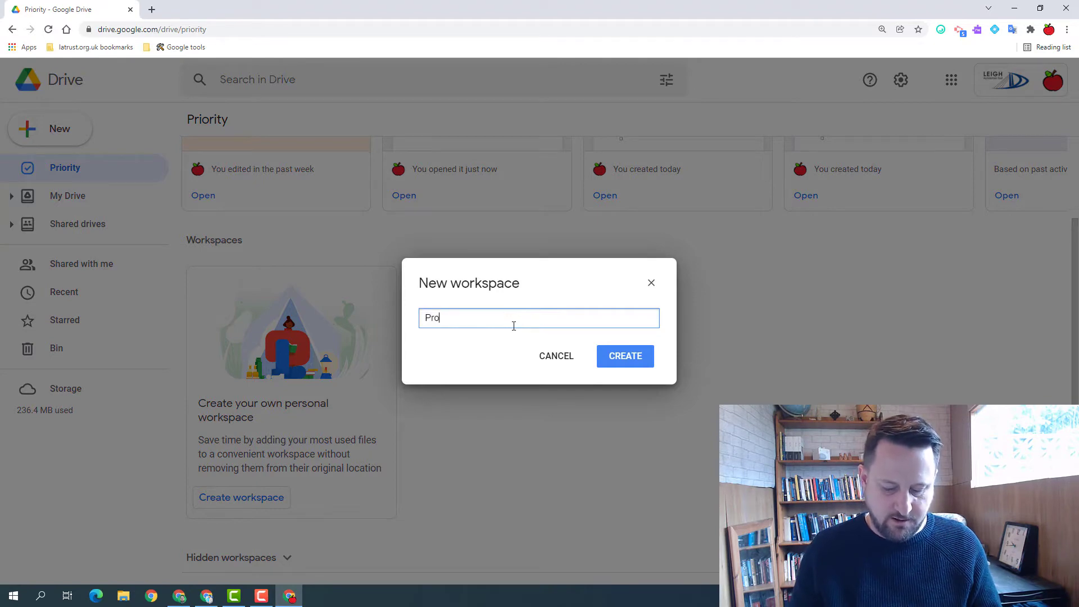
click(555, 356)
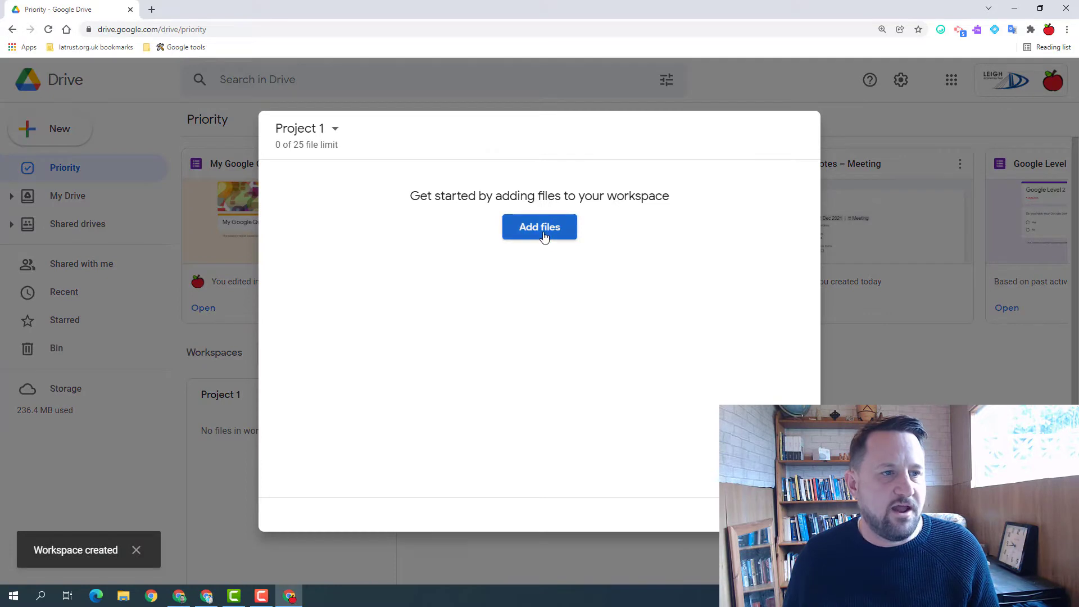
click(539, 226)
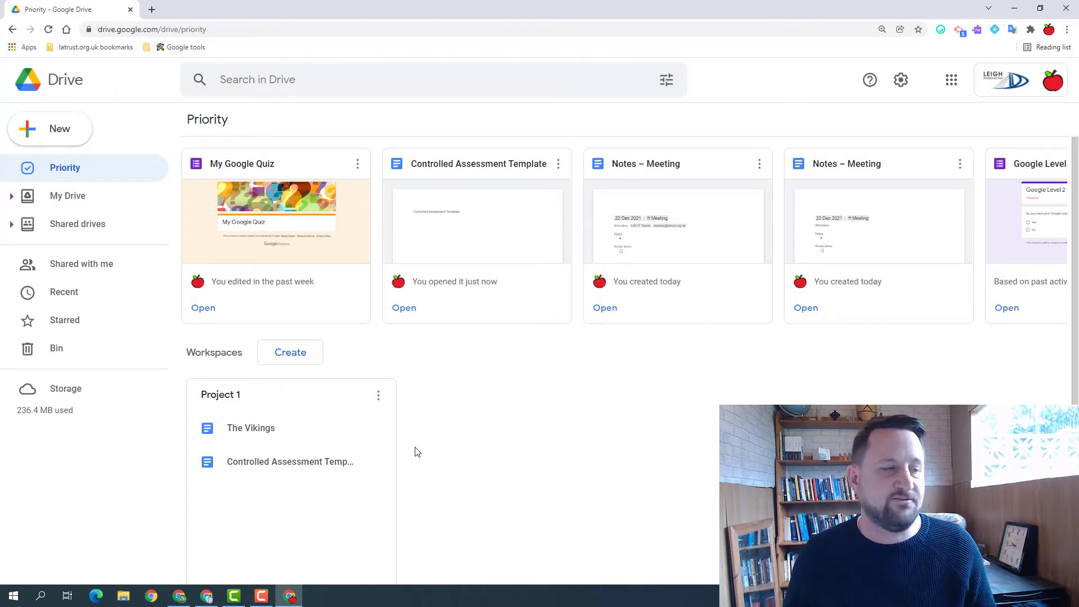
mouse_move(392, 390)
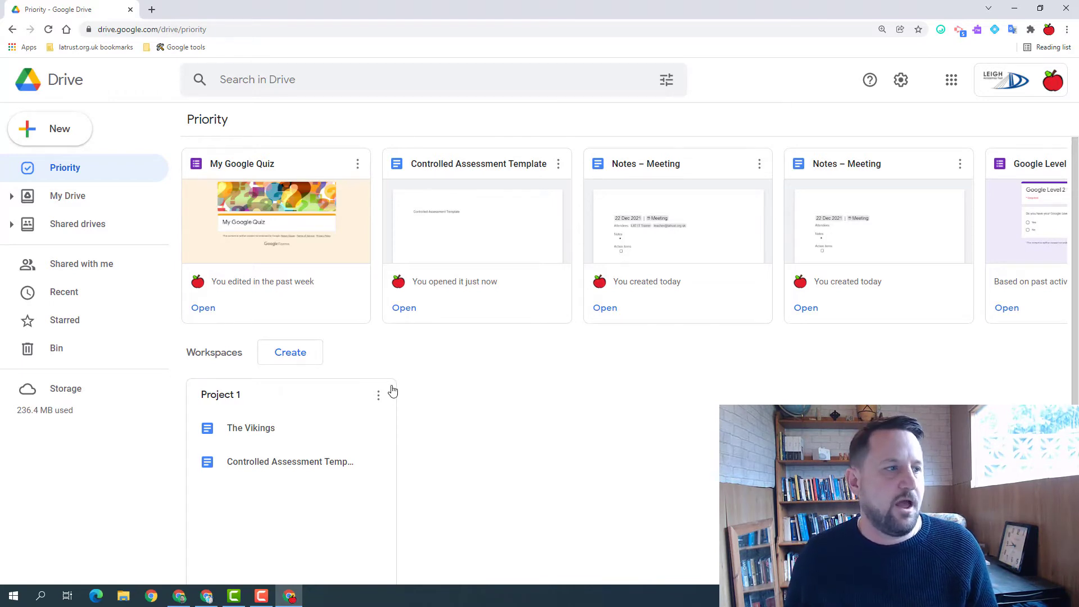
mouse_move(67, 195)
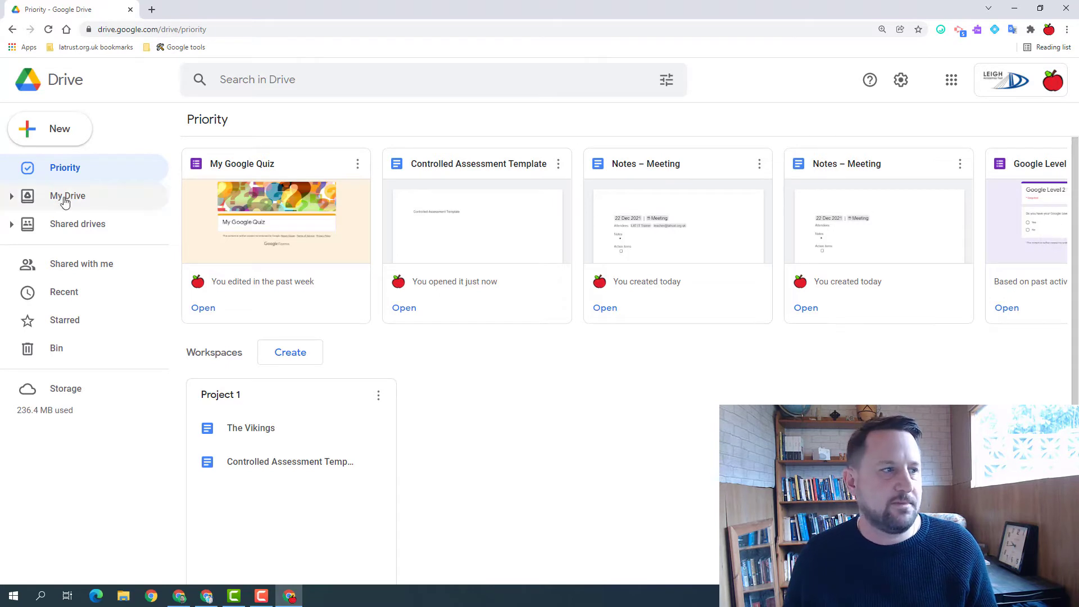
From My Drive, enable 'Show suggested files in My Drive' in Drive settings.
click(68, 196)
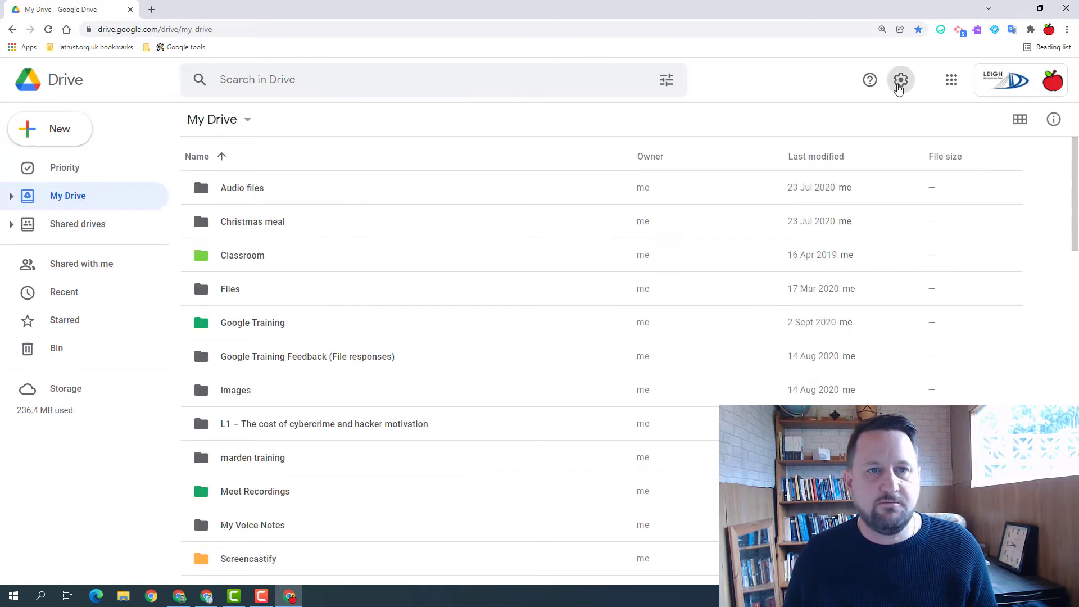
click(900, 80)
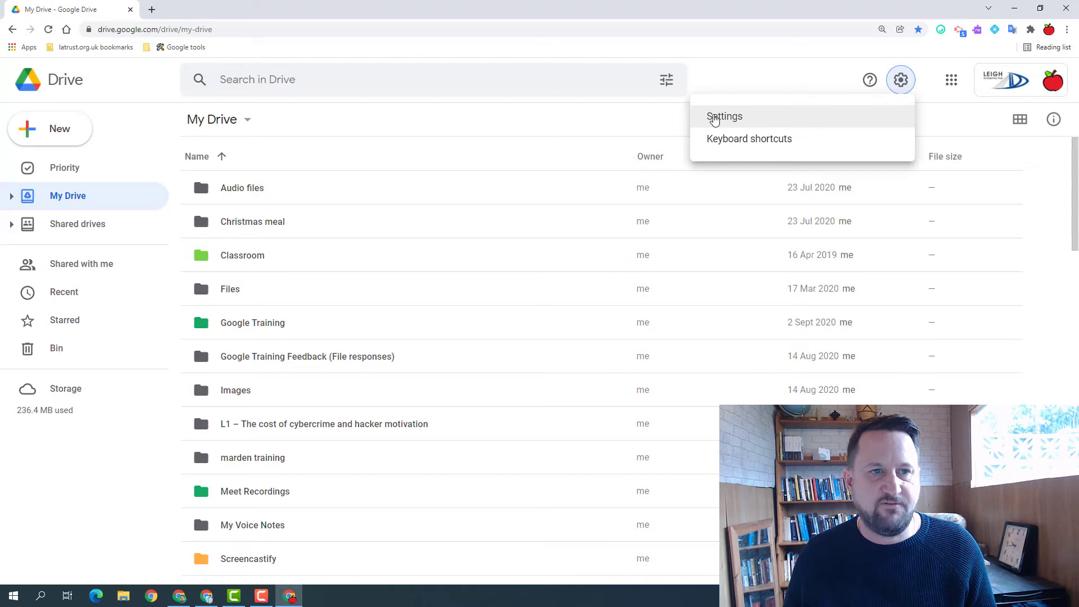
click(723, 116)
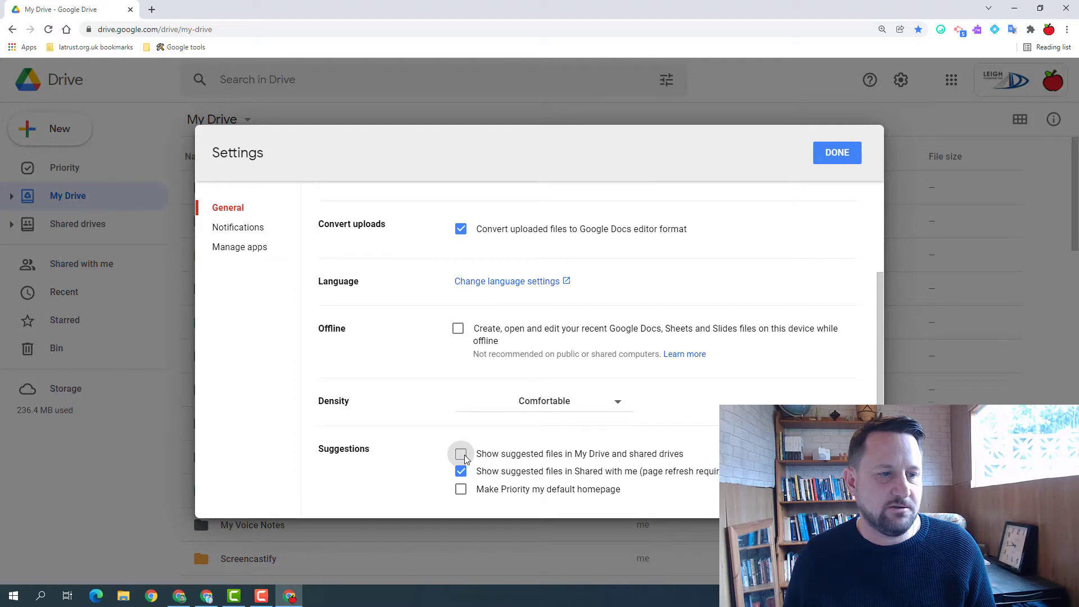
click(836, 152)
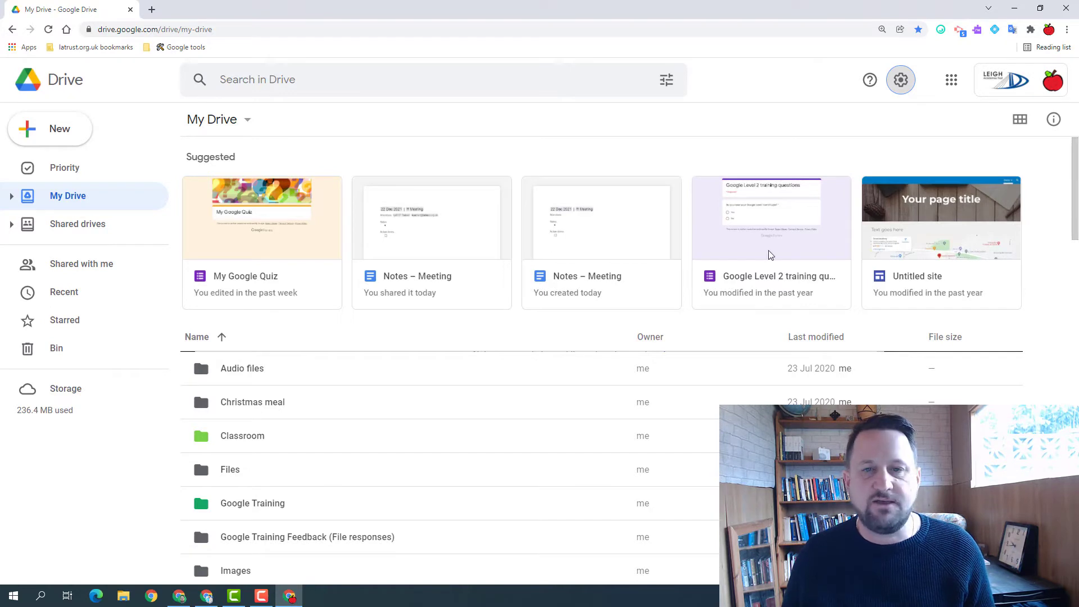
mouse_move(562, 193)
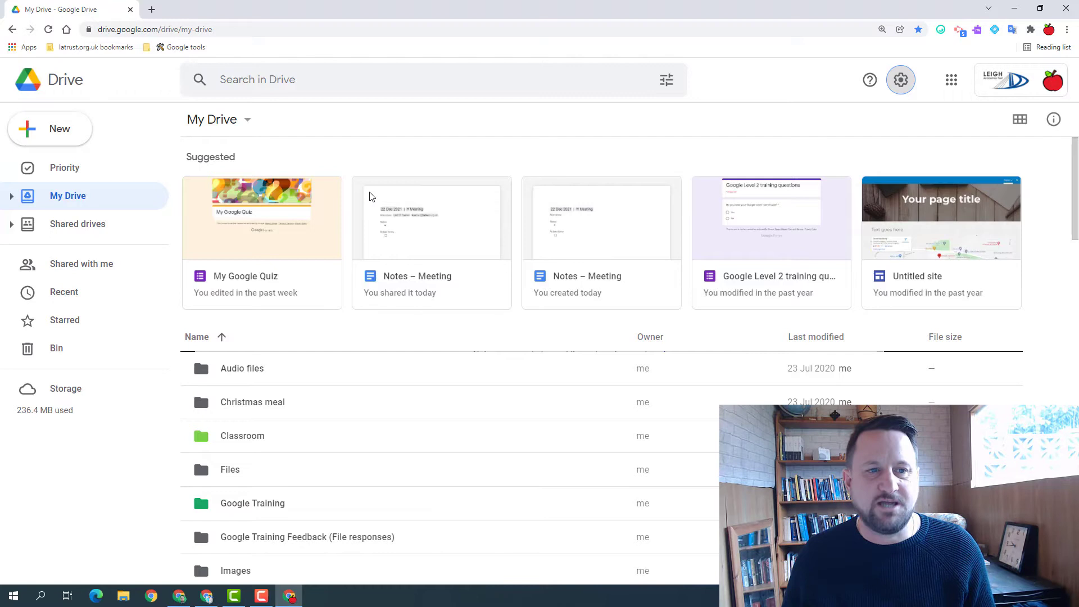
mouse_move(870, 80)
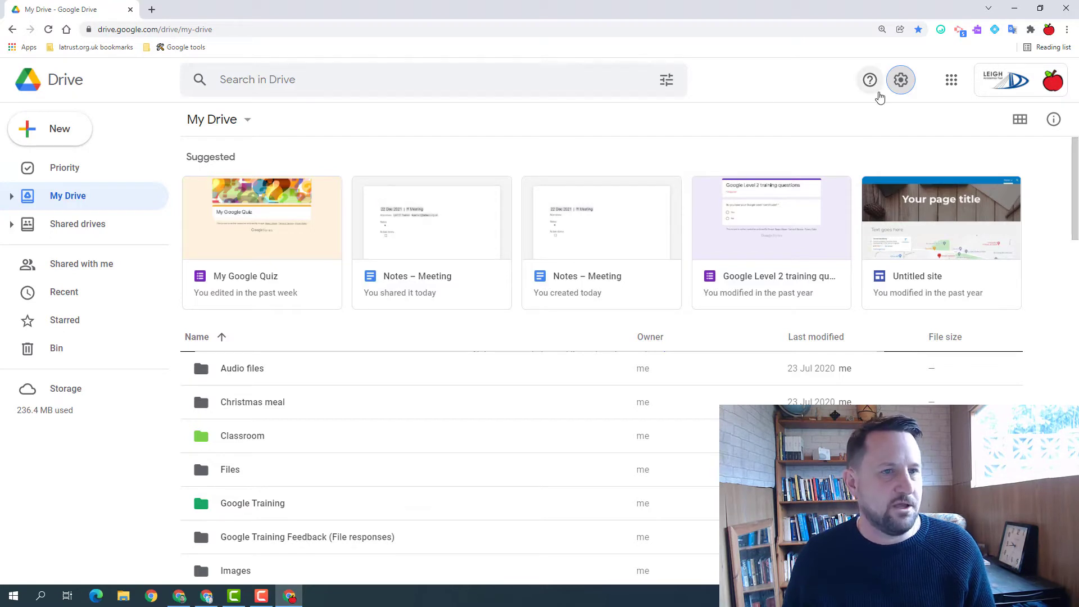
Turn 'Show suggested files in My Drive' back off in Drive settings.
click(900, 79)
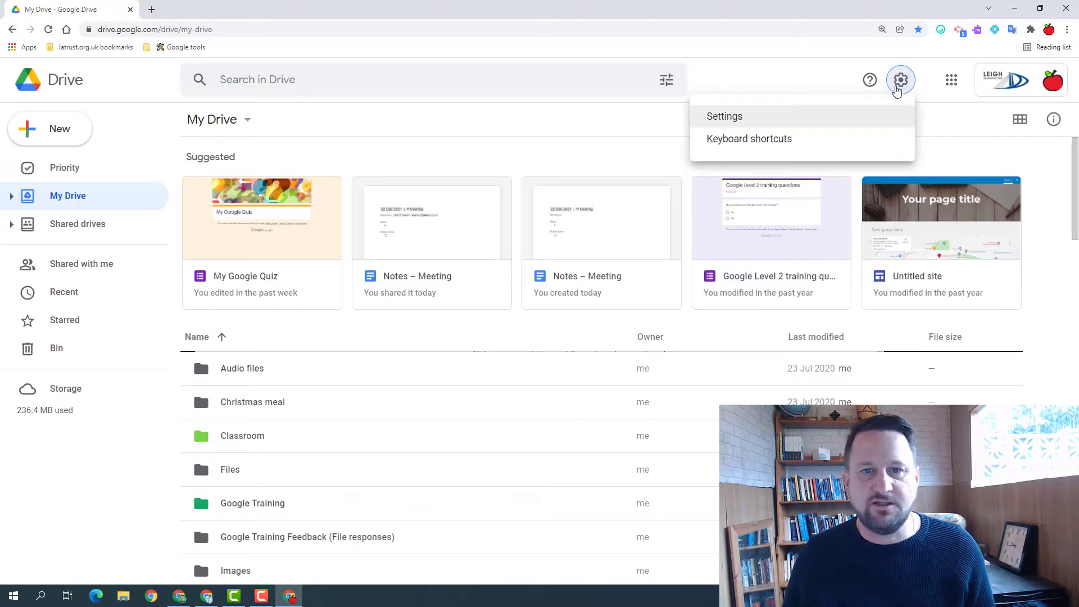
click(724, 116)
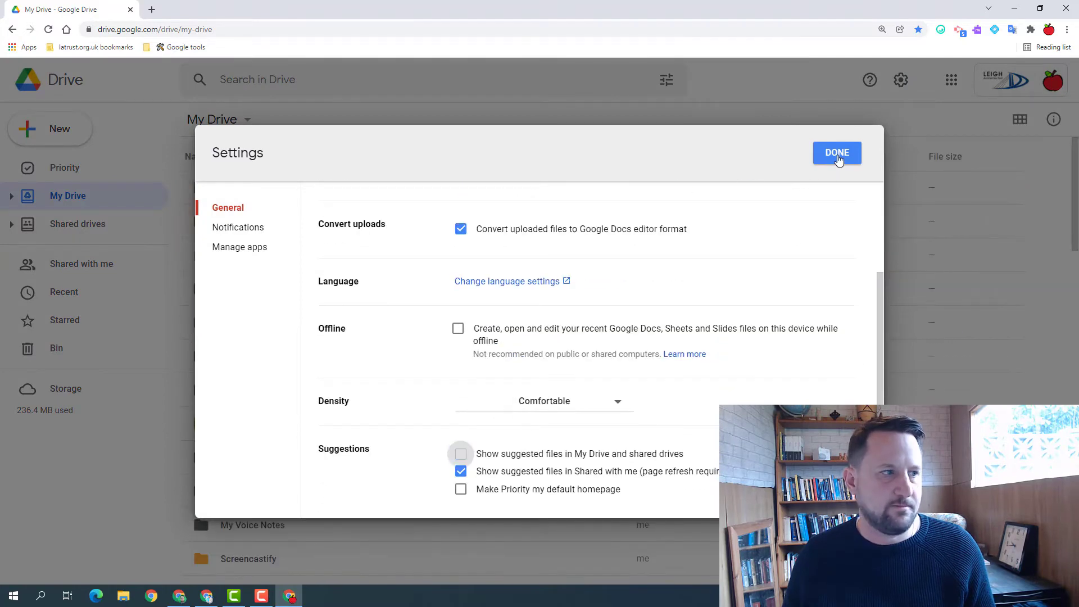
click(837, 152)
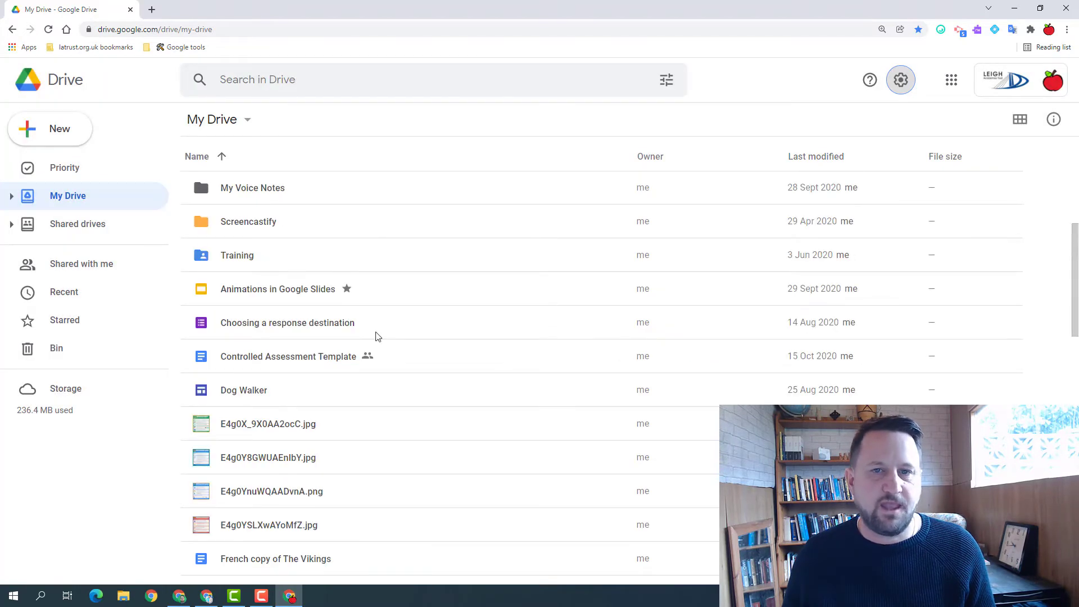
Add the 'Choosing a response destination' form to Starred via its context menu.
click(287, 322)
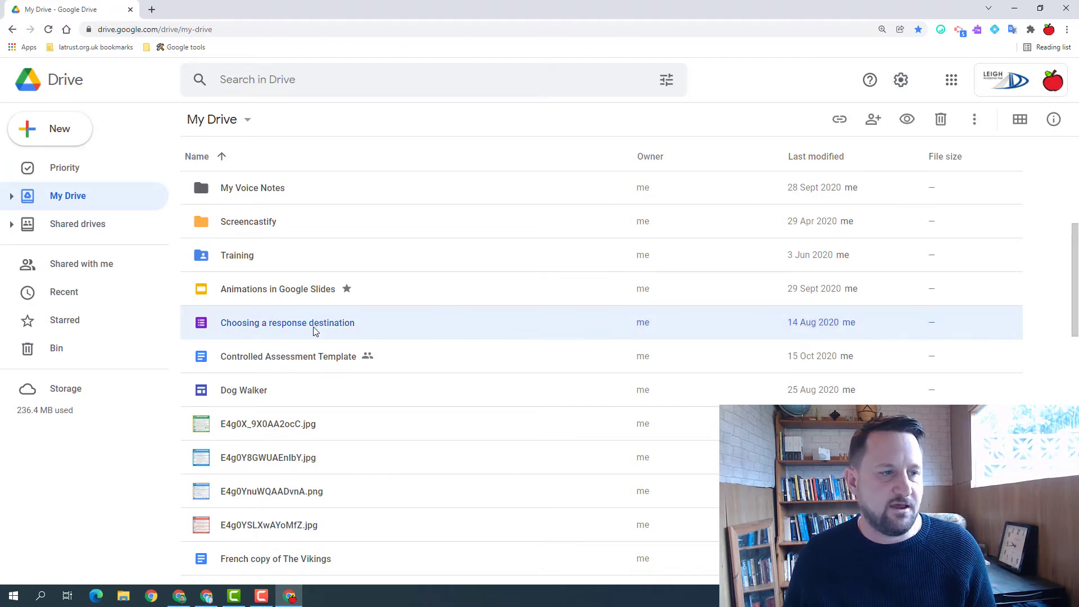
right_click(287, 322)
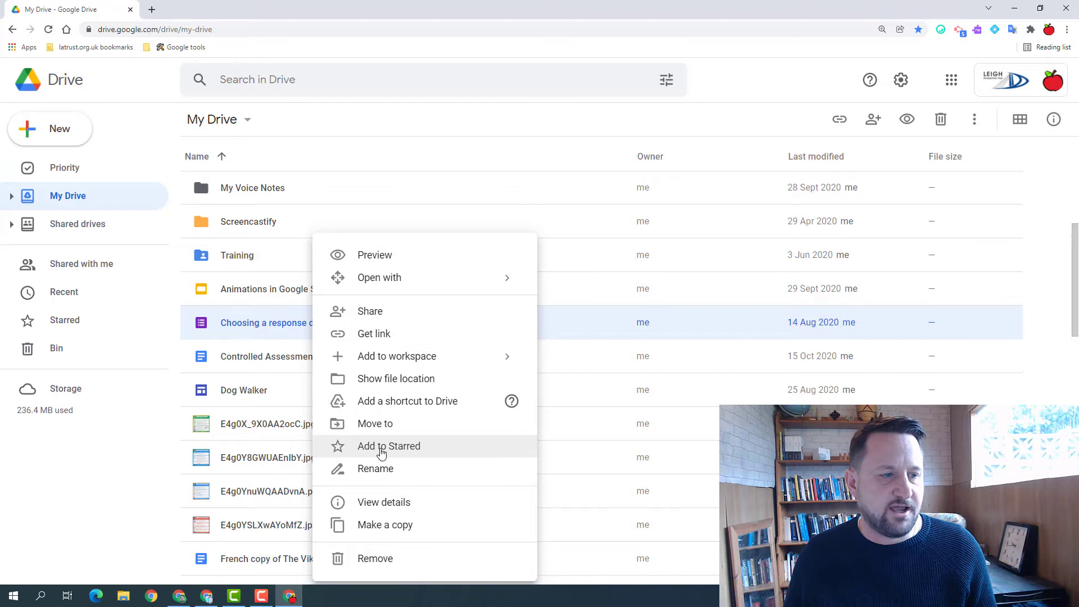
click(388, 445)
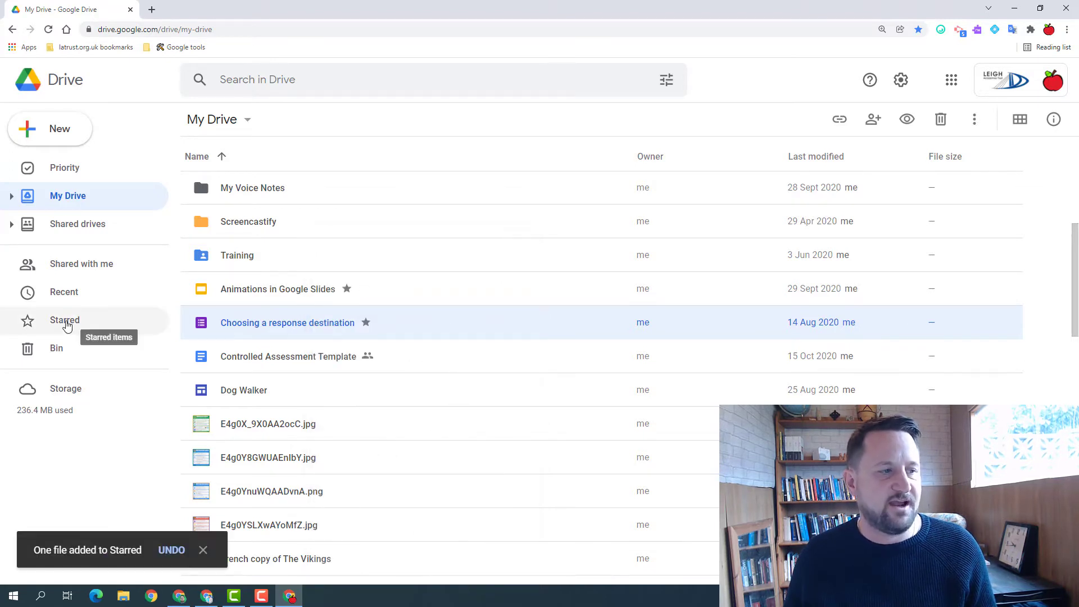
View the Starred page listing Animations in Google Slides and two other files.
click(64, 320)
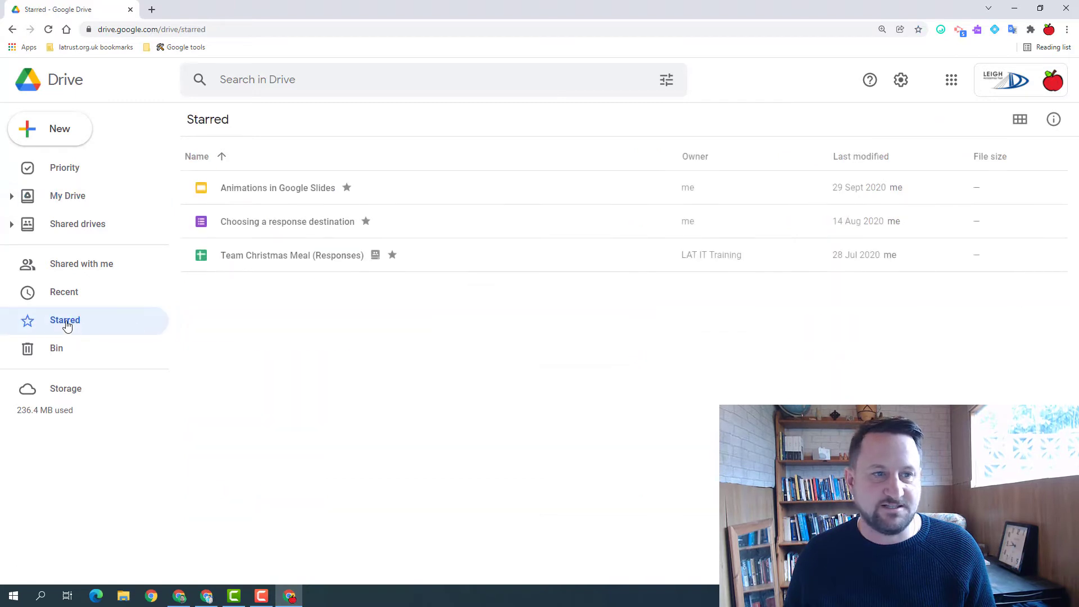
mouse_move(328, 206)
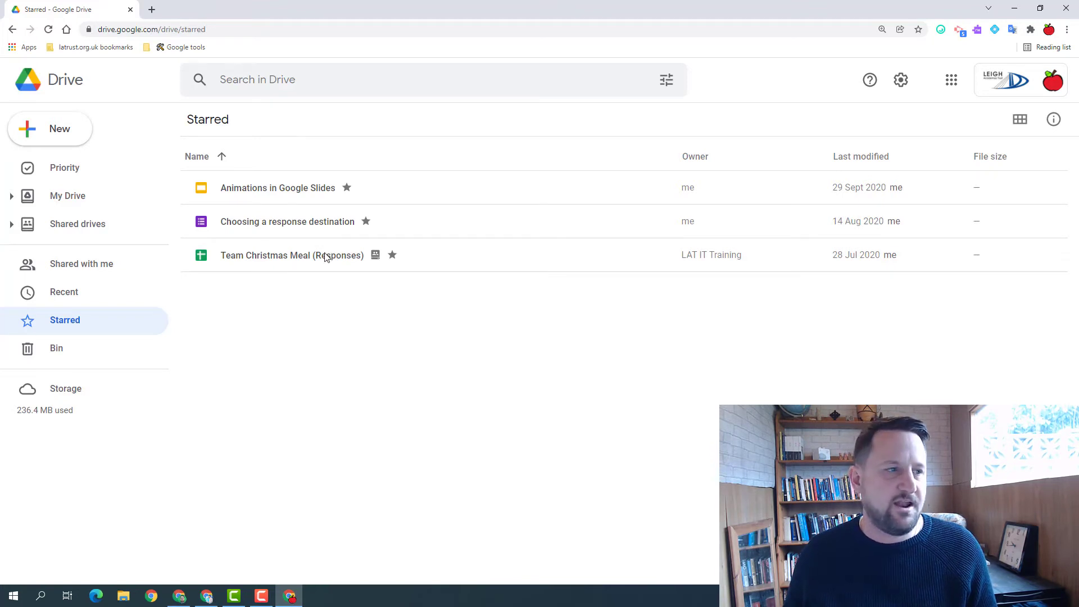
mouse_move(277, 187)
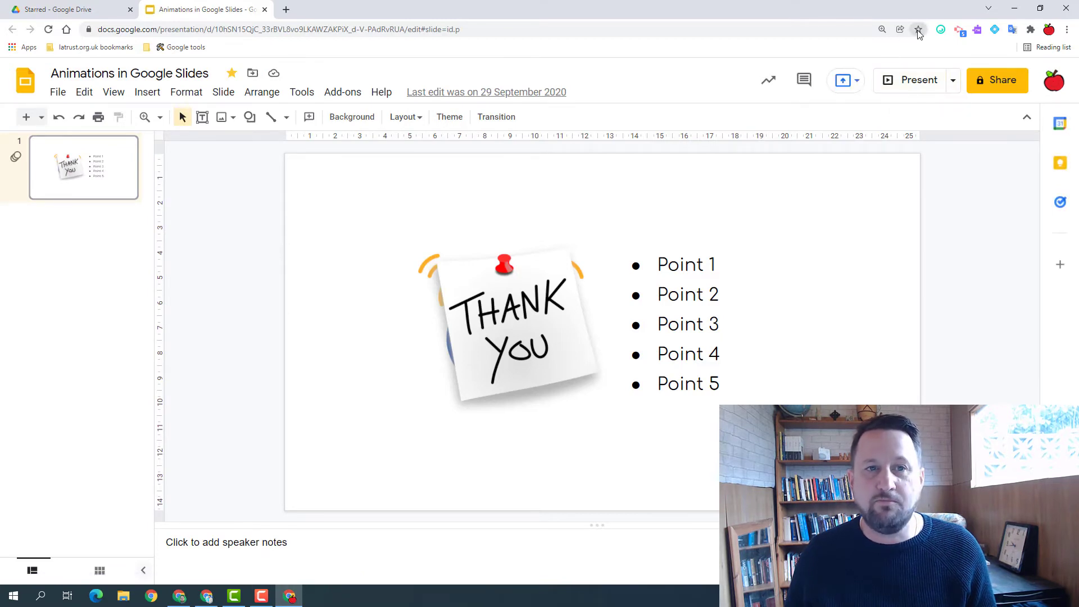
Bookmark the Animations in Google Slides page into Chrome's Bookmarks bar folder.
click(918, 28)
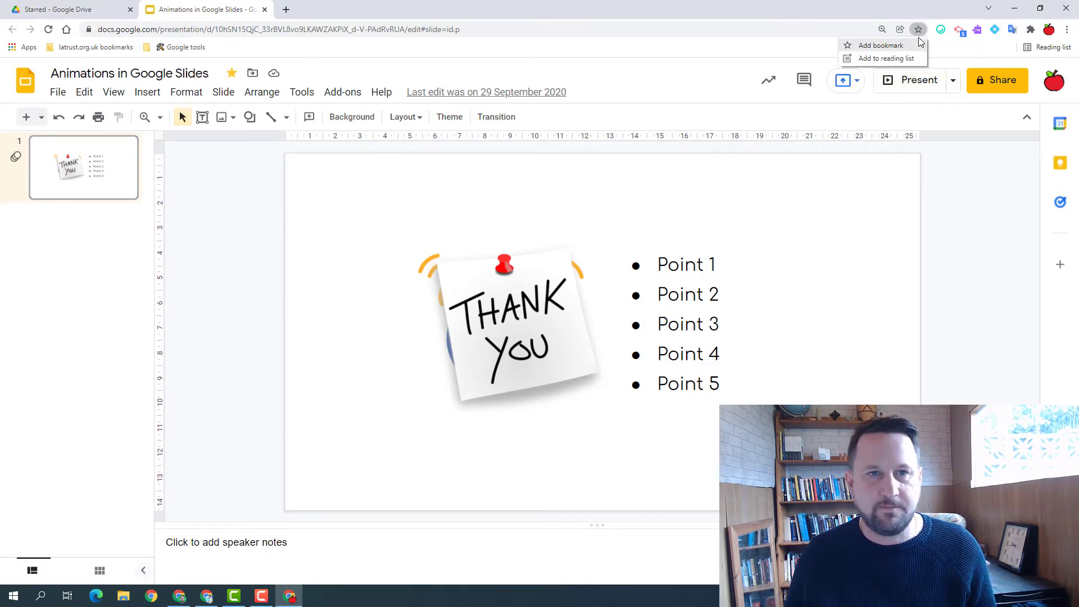
click(880, 45)
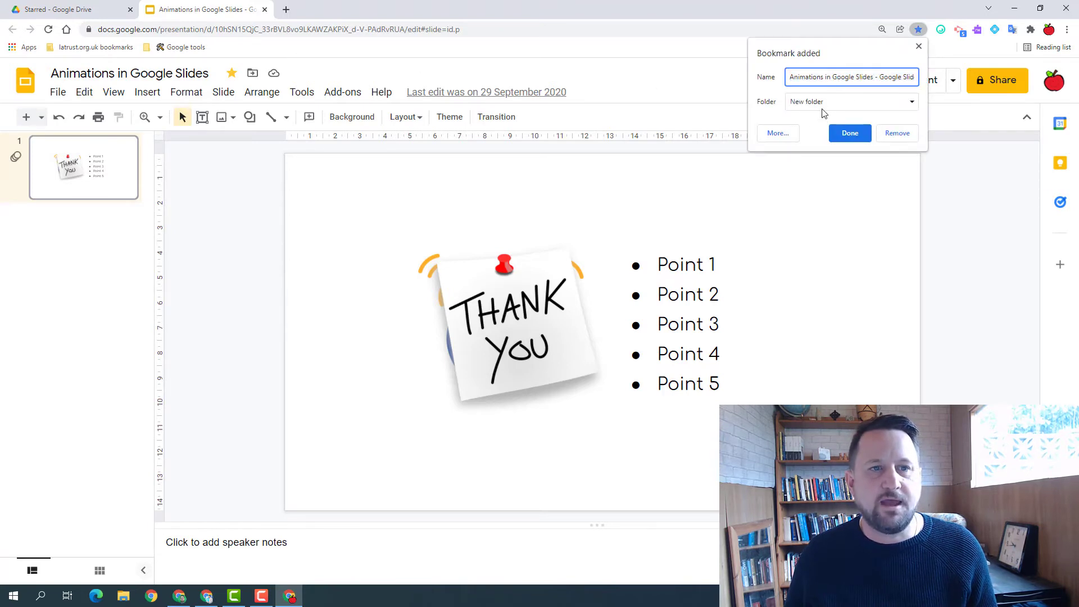
click(850, 102)
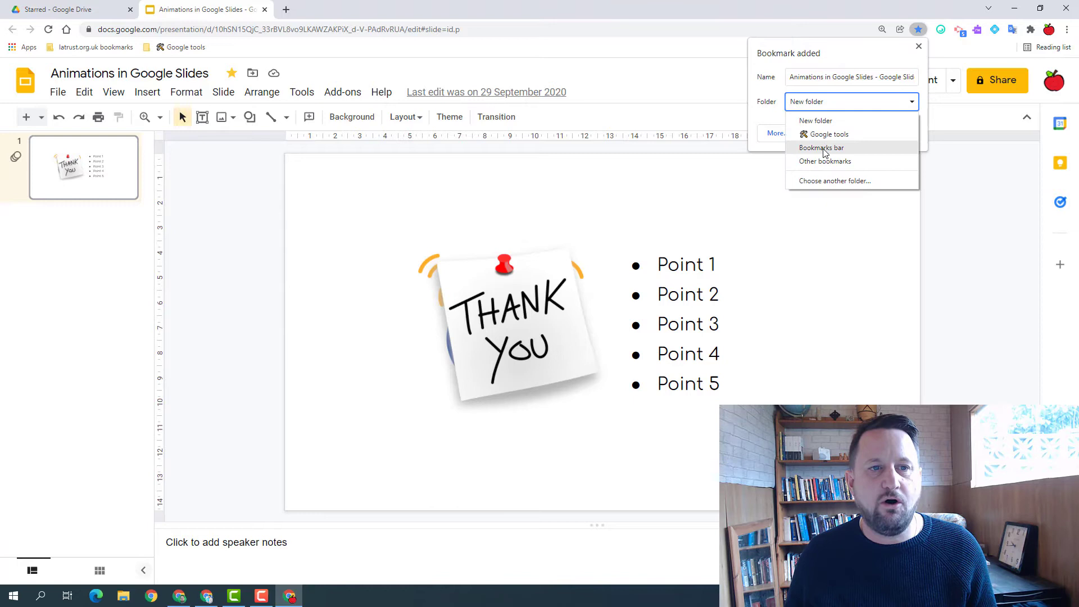
click(820, 147)
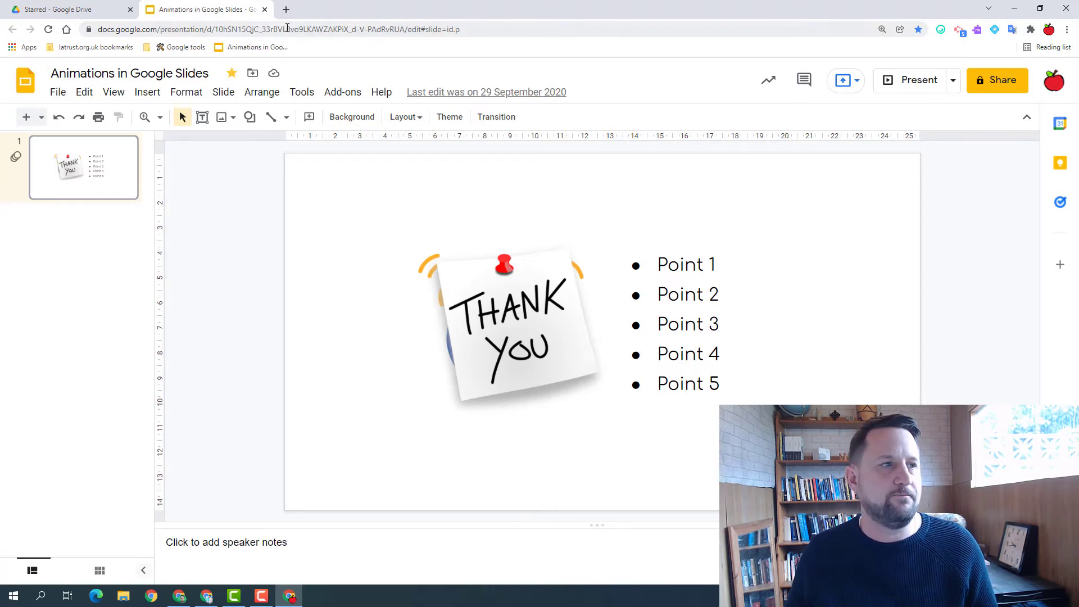
In the Drive tab, view Recent files and select Animations in Google Slides.
click(69, 9)
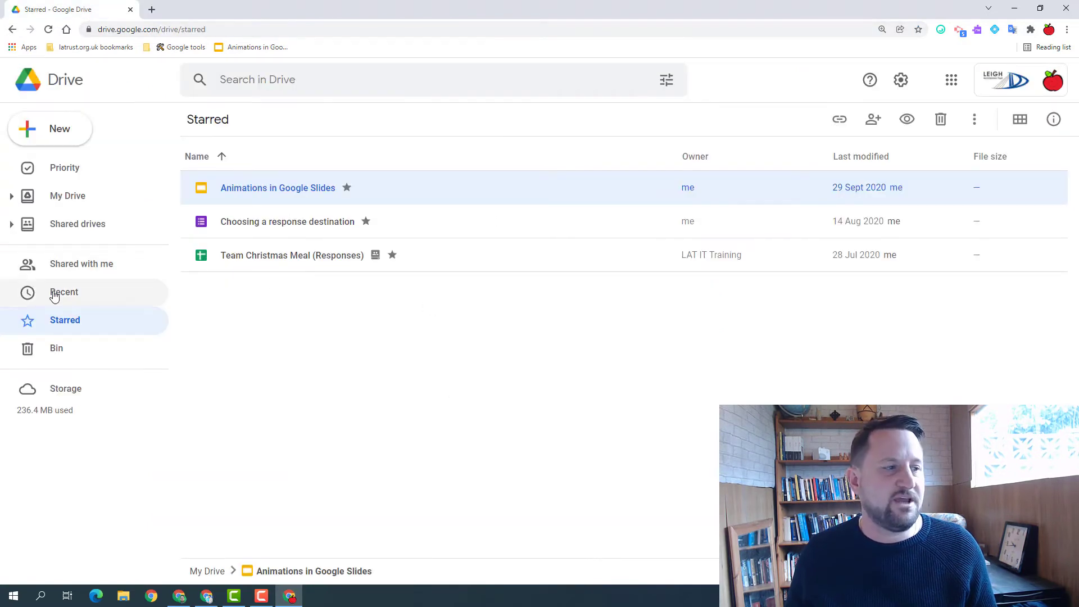
click(64, 292)
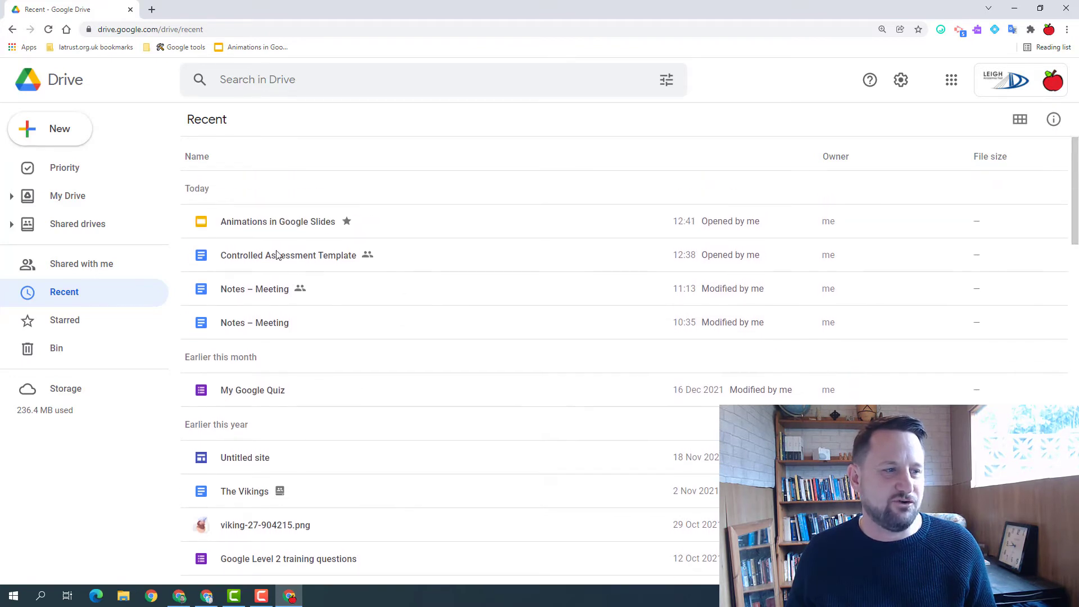
mouse_move(284, 226)
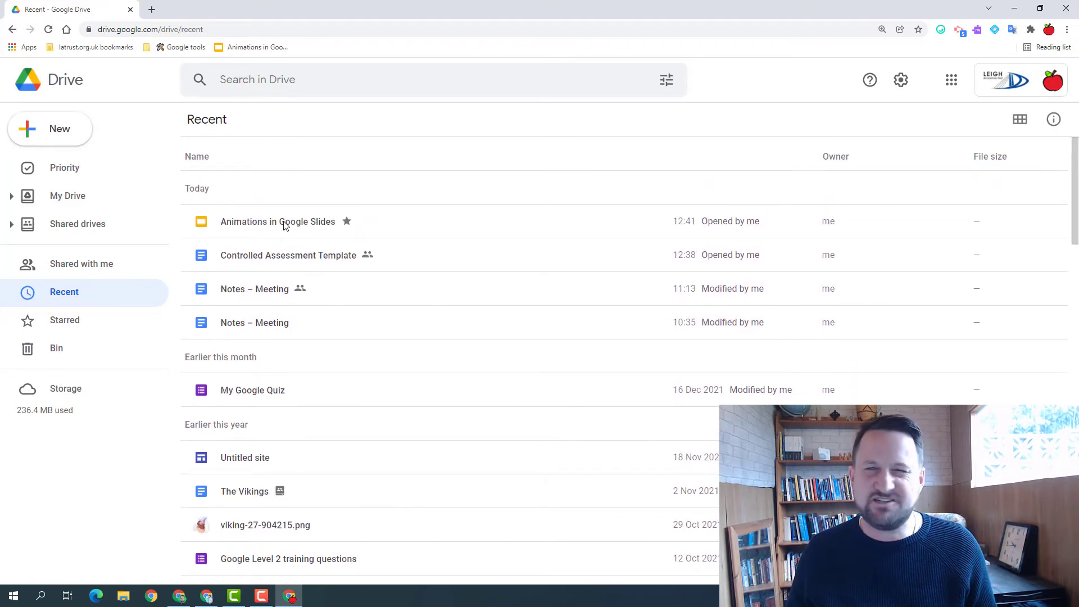
click(277, 220)
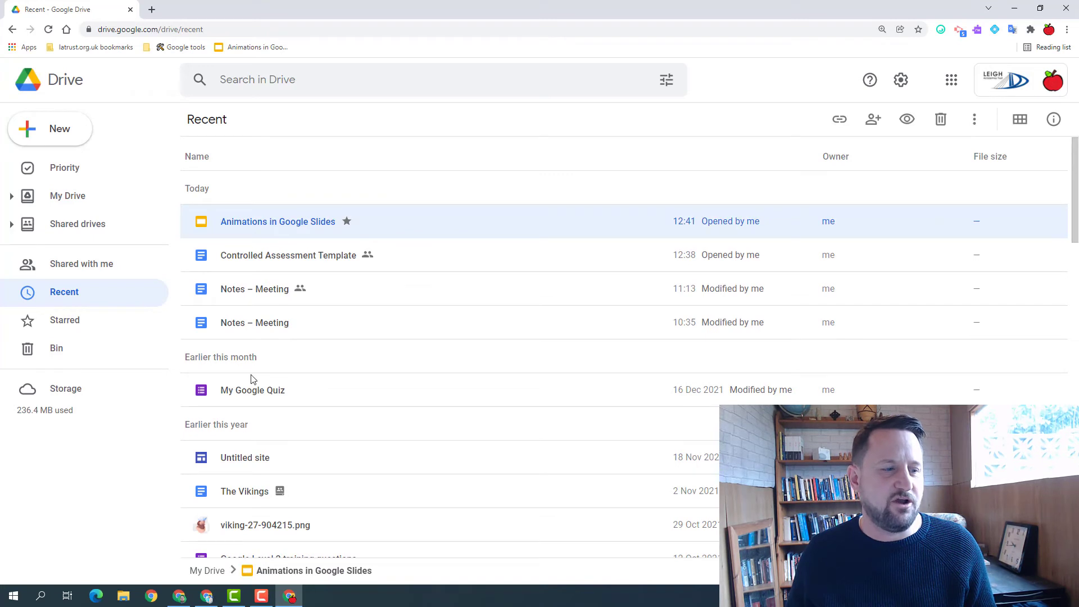
mouse_move(383, 576)
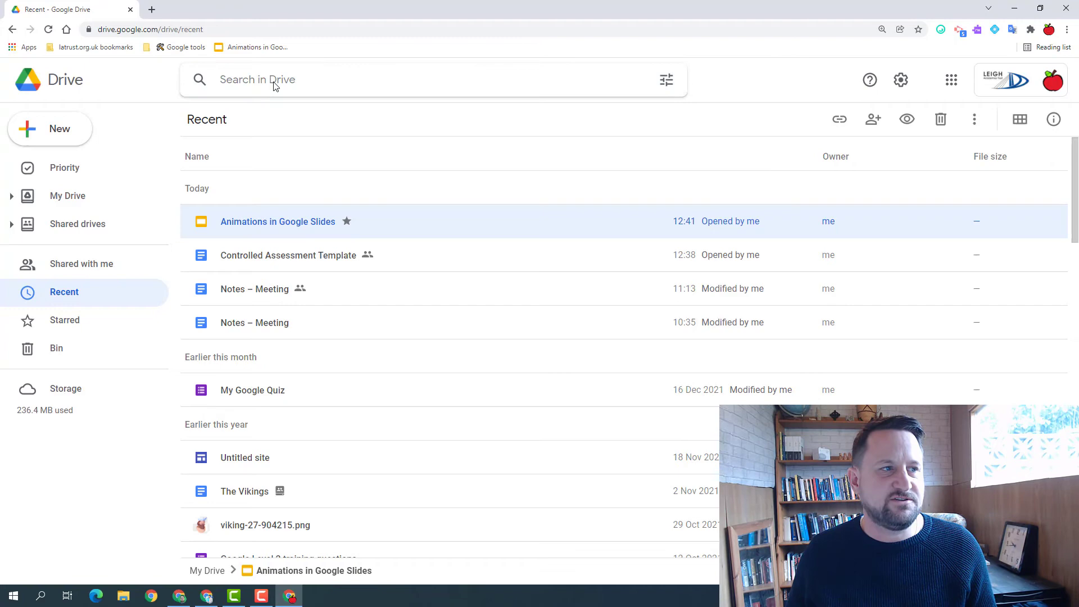
Search Drive for 'quiz'.
click(434, 79)
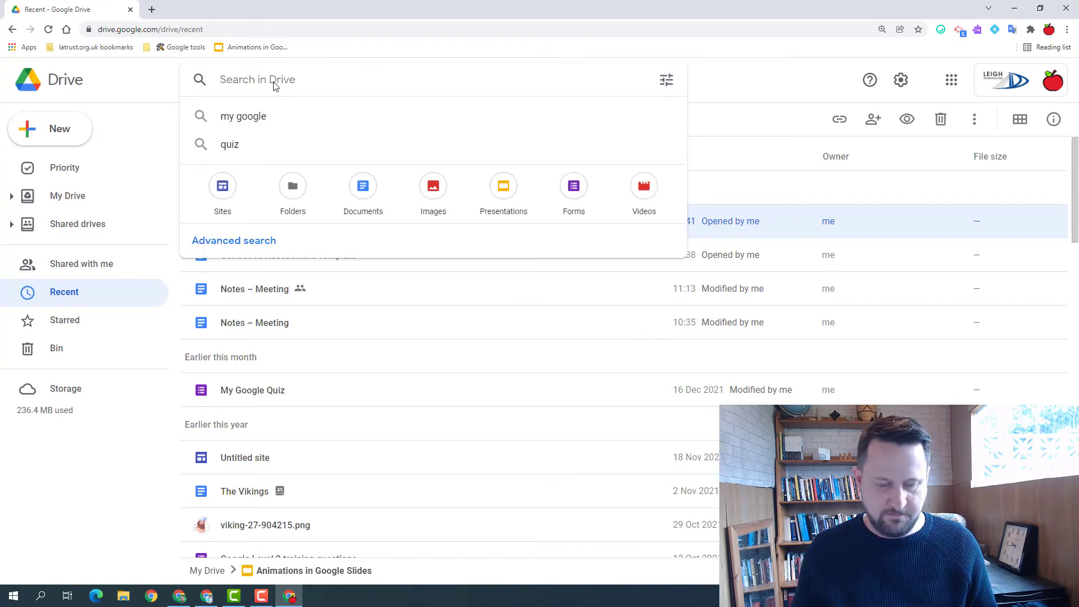
text(quiz)
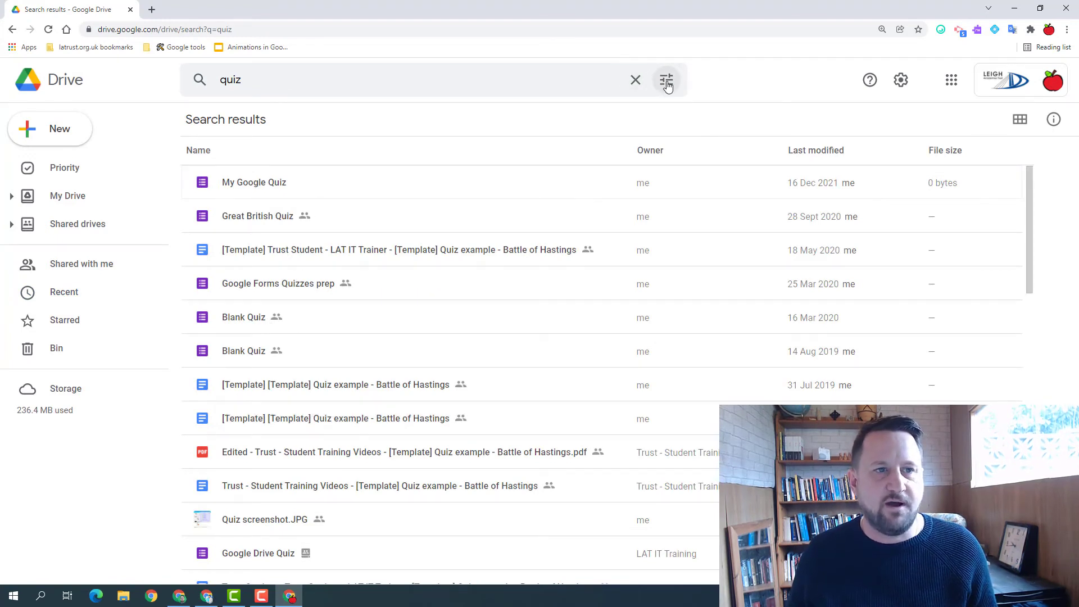
In advanced search, set Type to Forms and Owner to the suggested specific account.
click(665, 80)
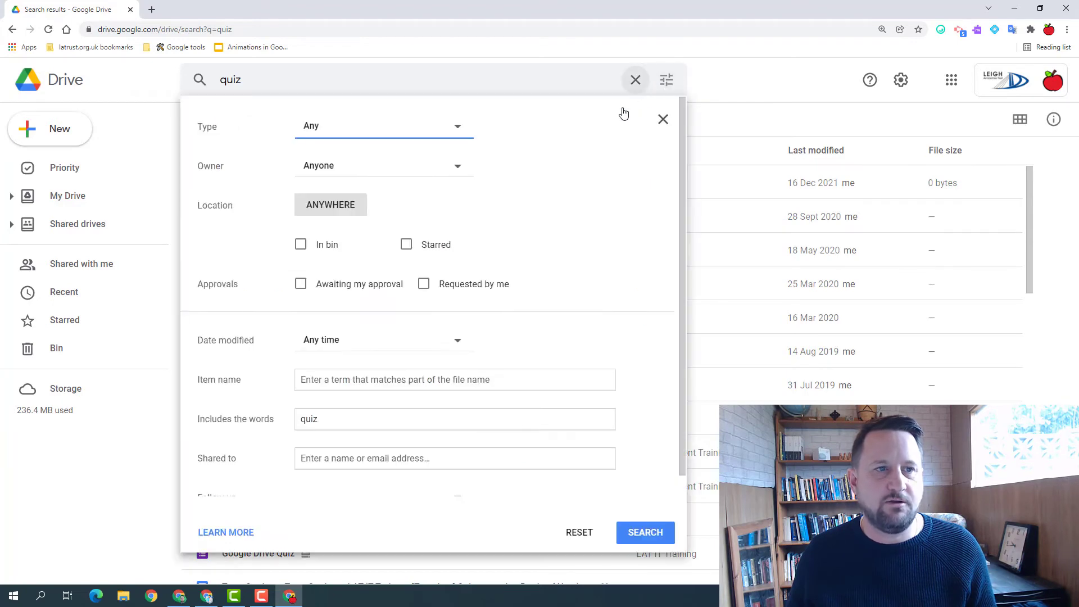
click(383, 125)
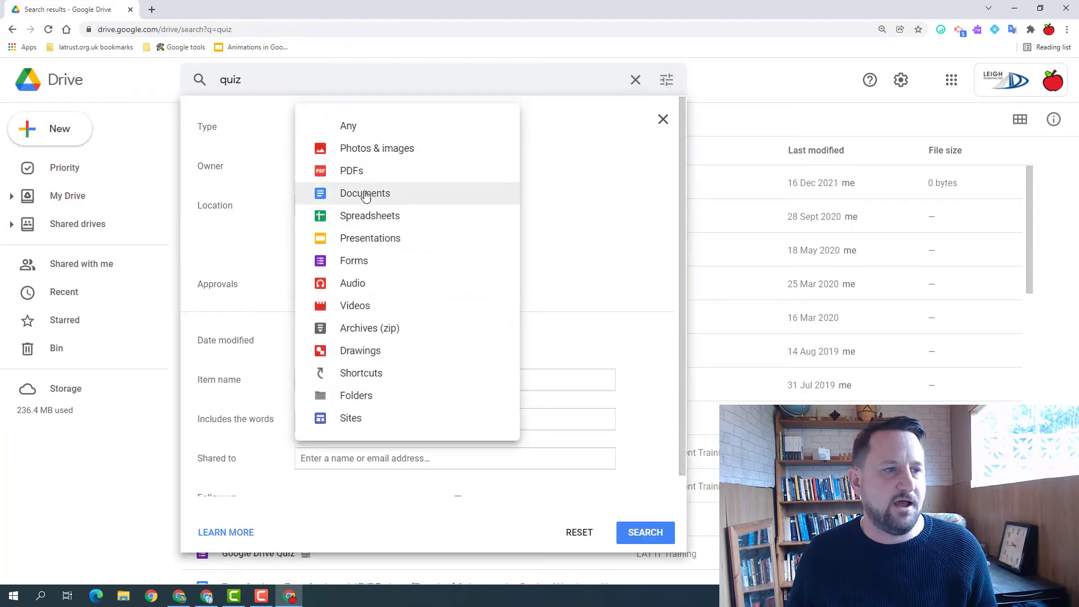
click(354, 260)
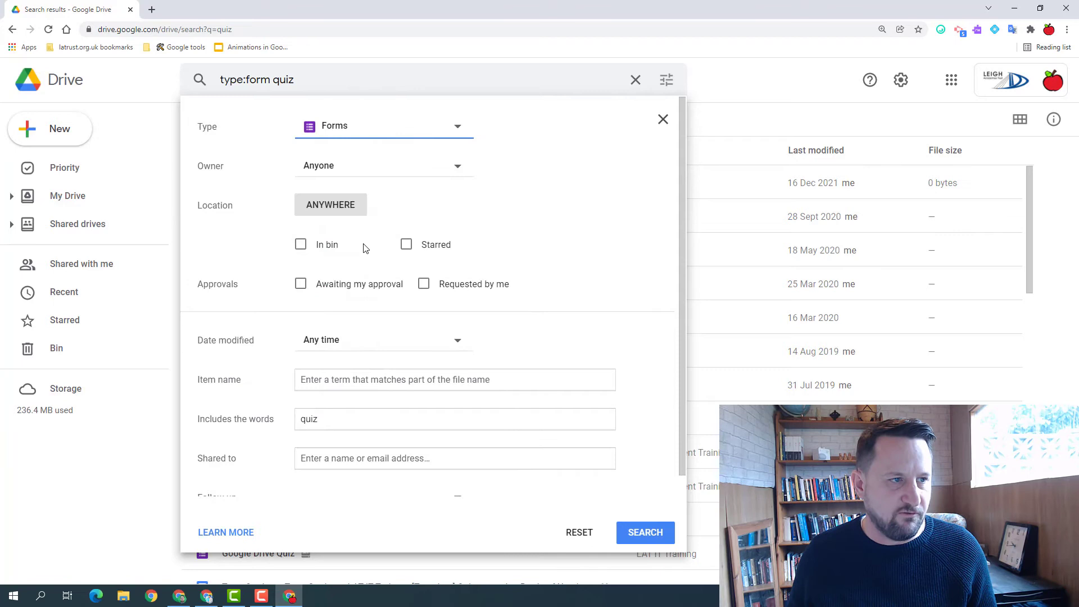
click(383, 165)
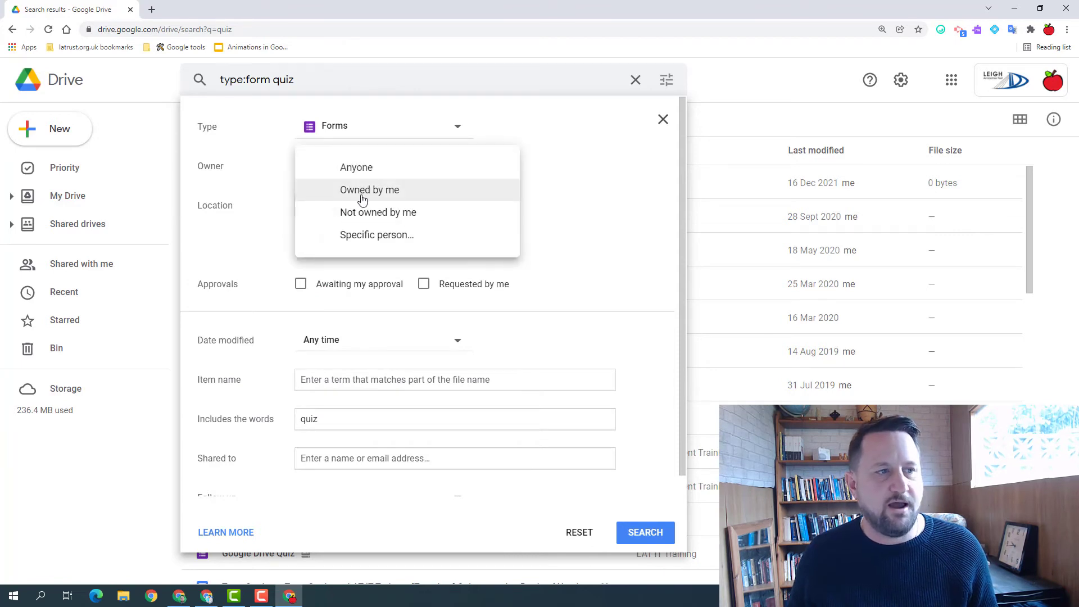
mouse_move(378, 212)
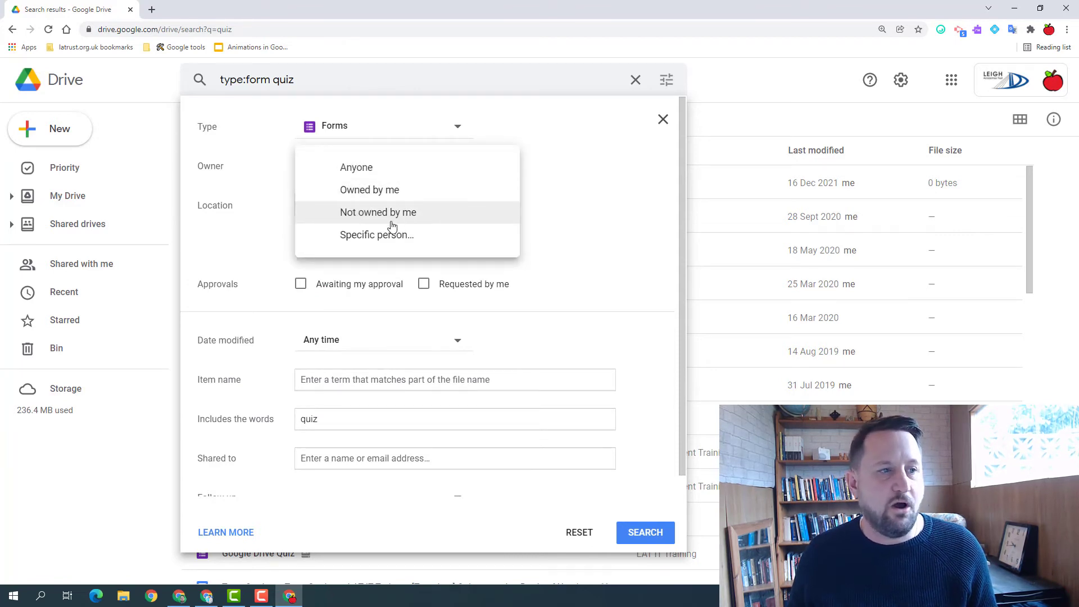
click(377, 235)
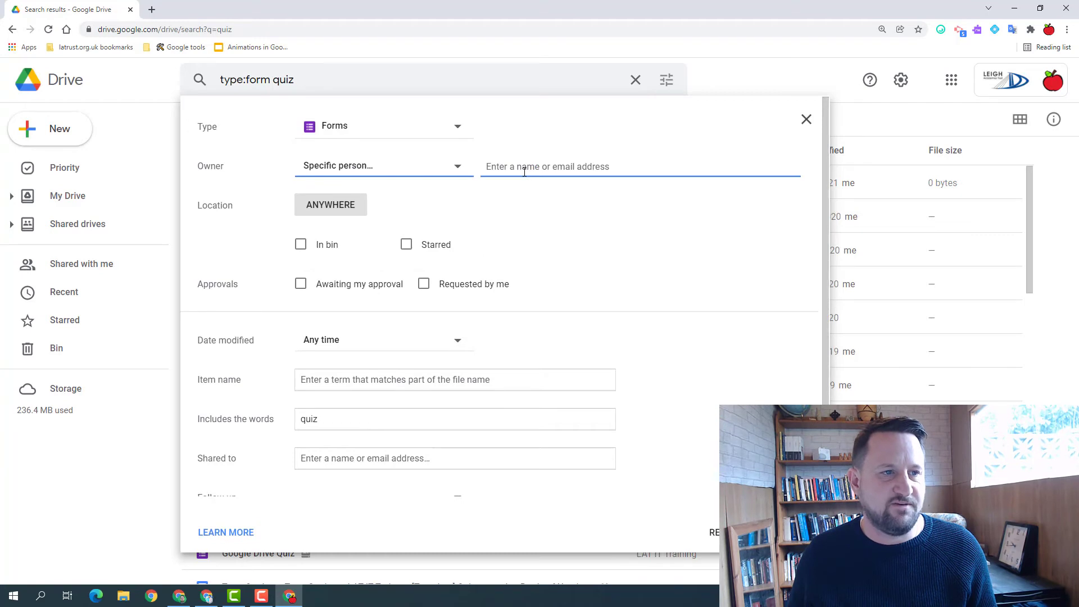
click(639, 166)
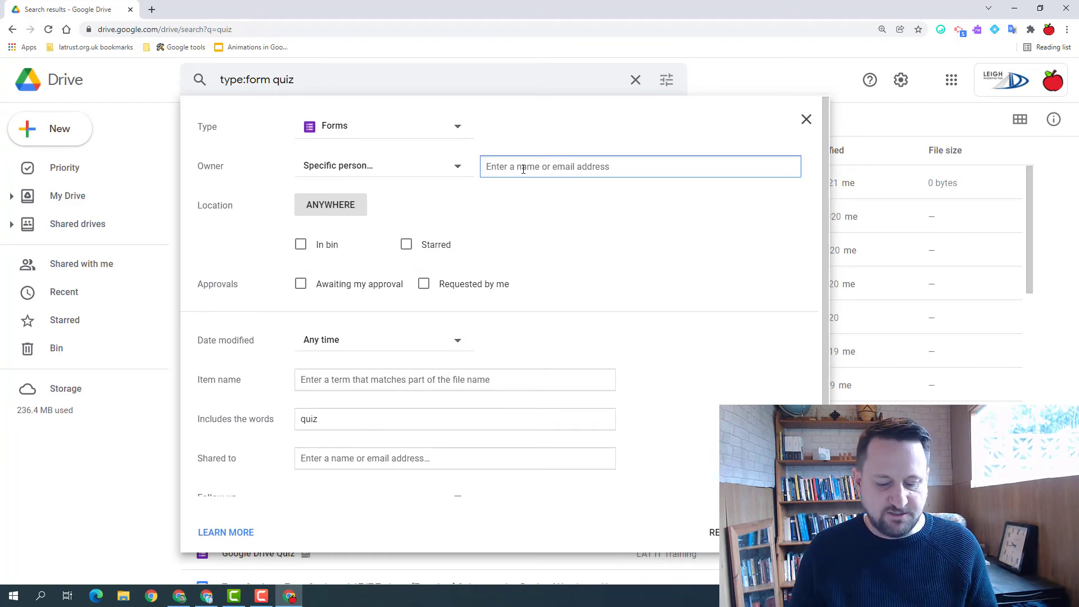
text(it)
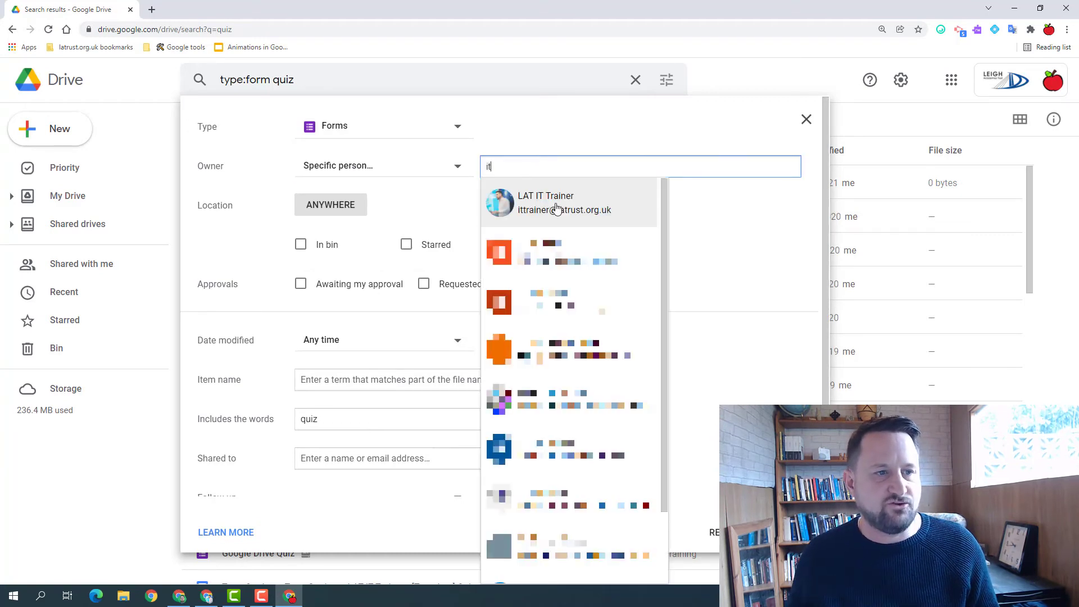
click(564, 202)
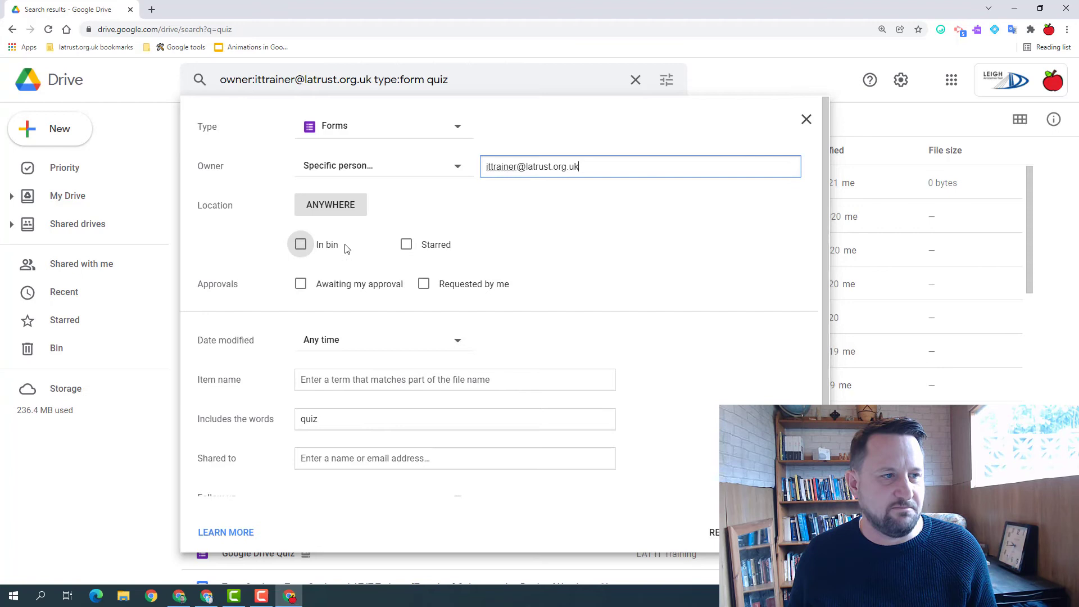
mouse_move(389, 246)
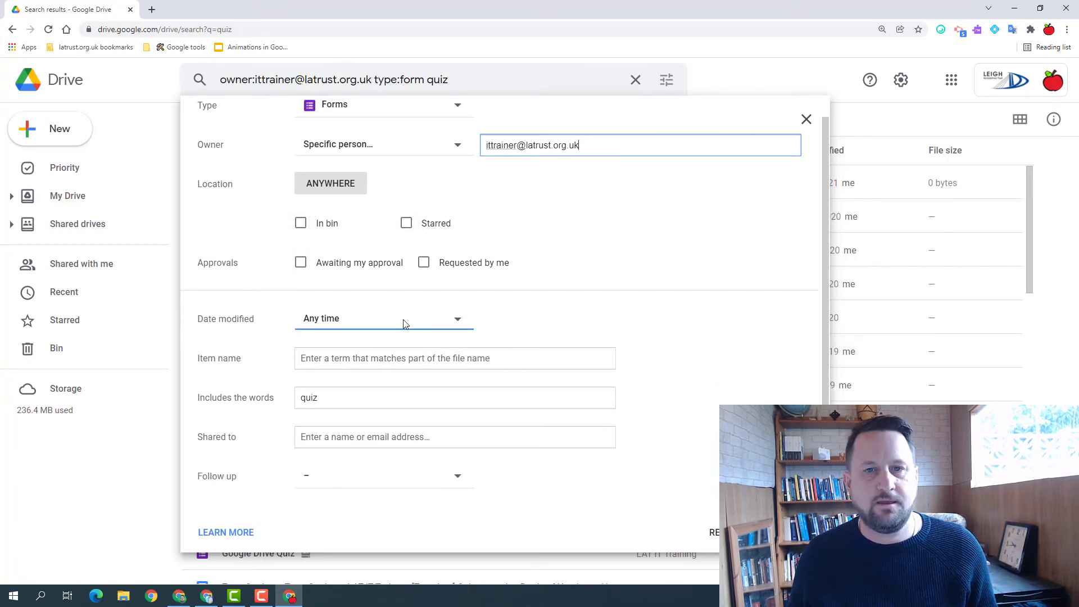
Add a 'Last 30 days' modified-date filter and check the Item name and Shared to fields.
click(383, 318)
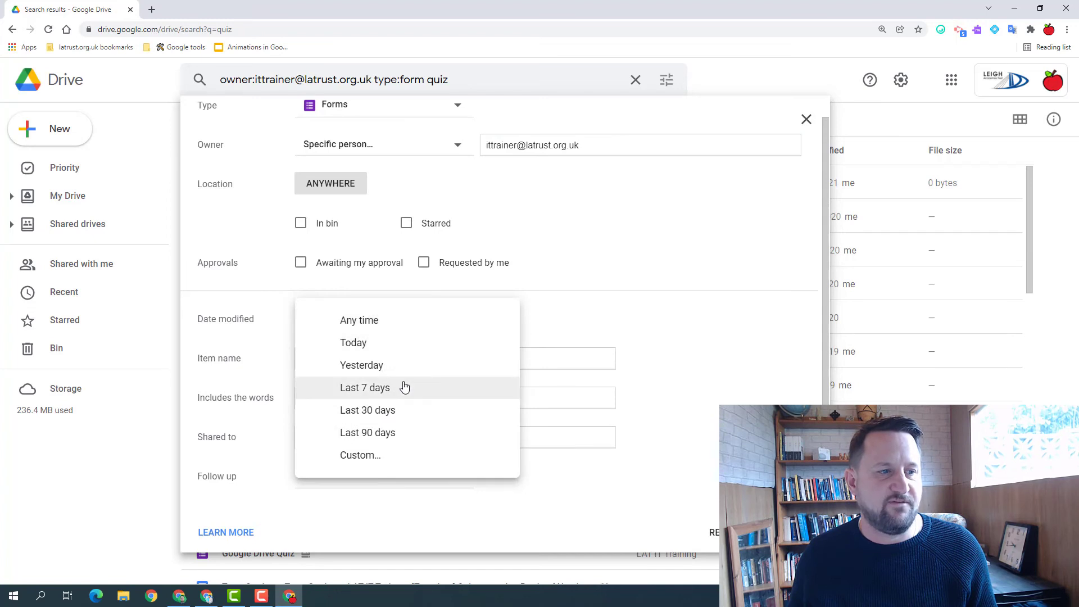
mouse_move(389, 409)
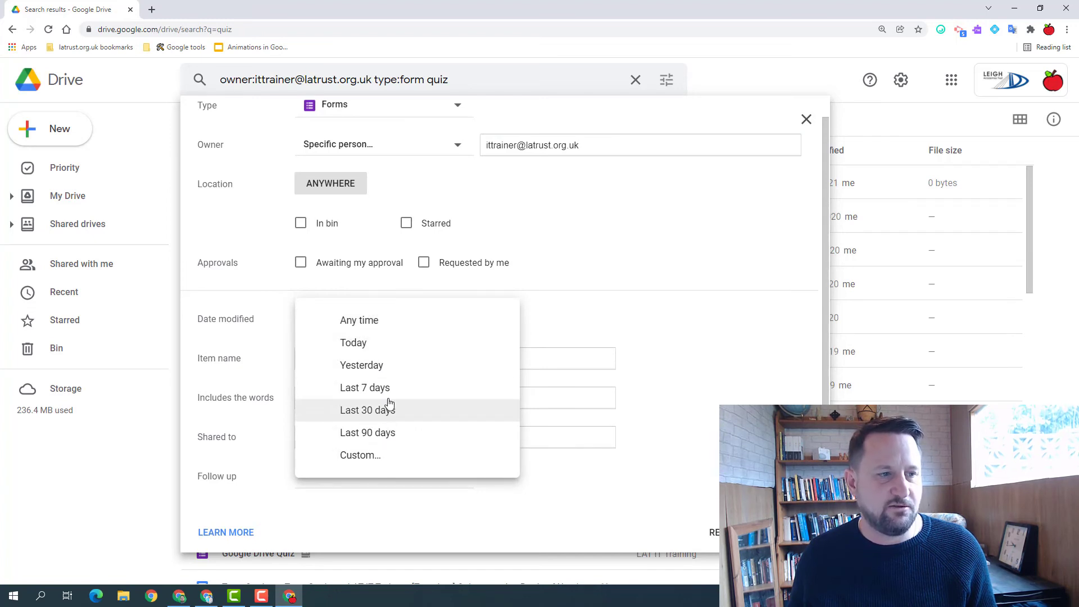
click(367, 409)
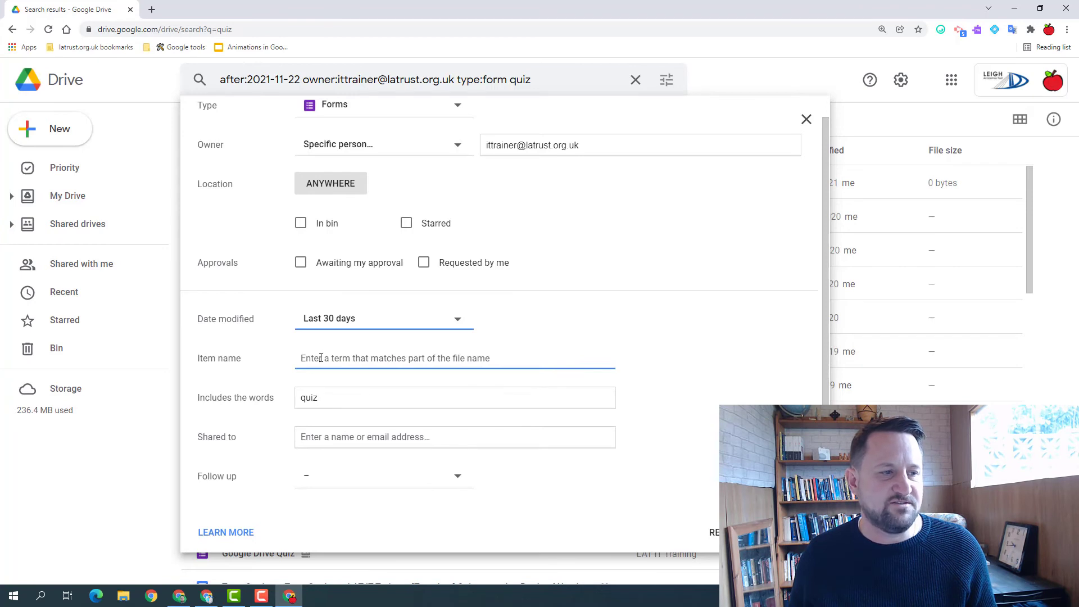
click(454, 397)
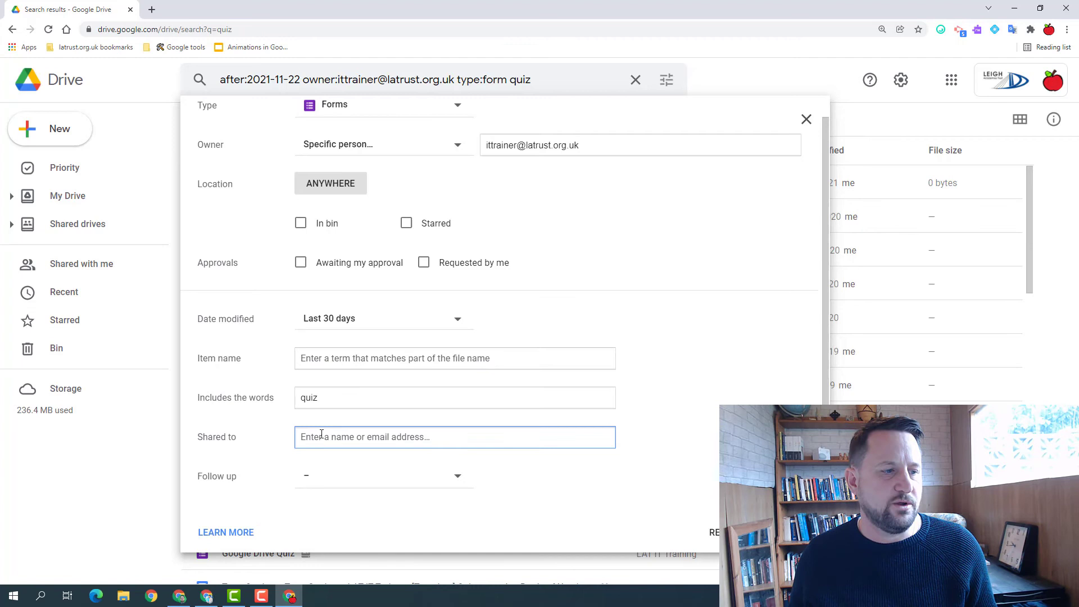
click(383, 476)
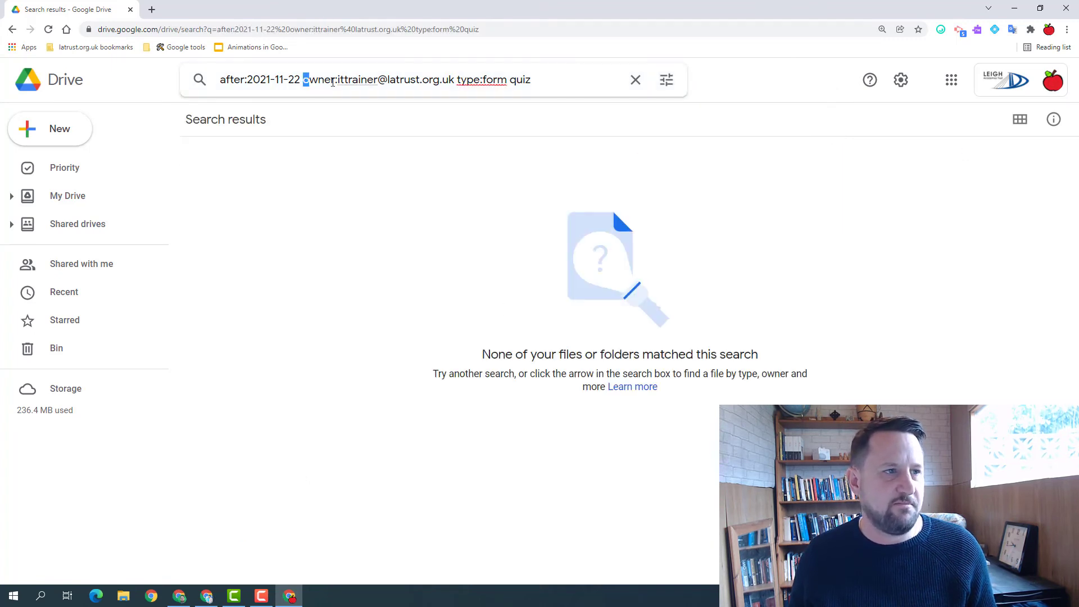
Rerun the quiz search for Forms restricted to files owned by me.
click(665, 79)
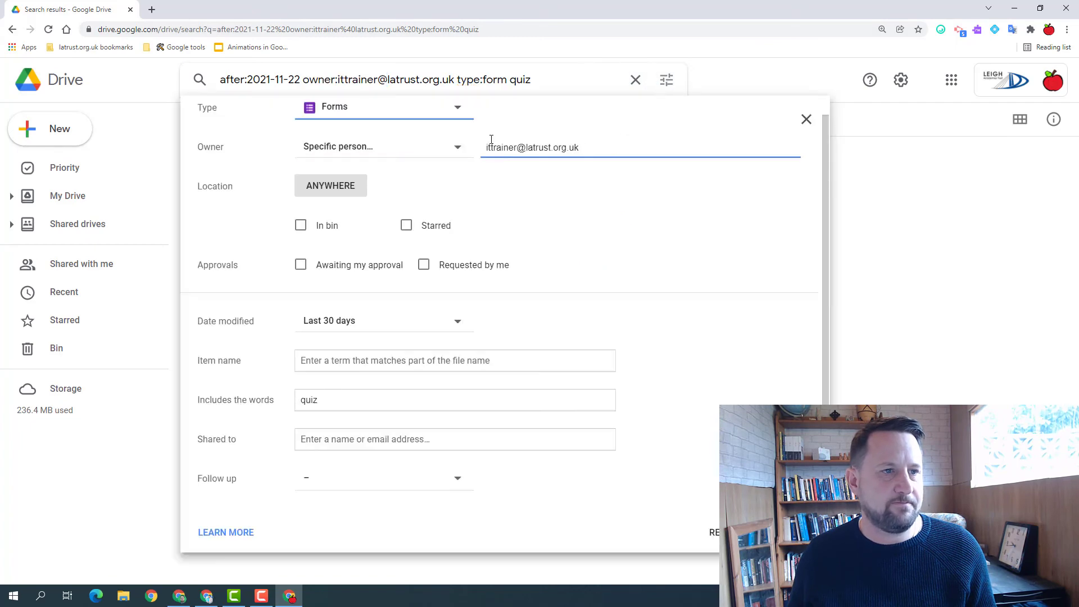
click(383, 146)
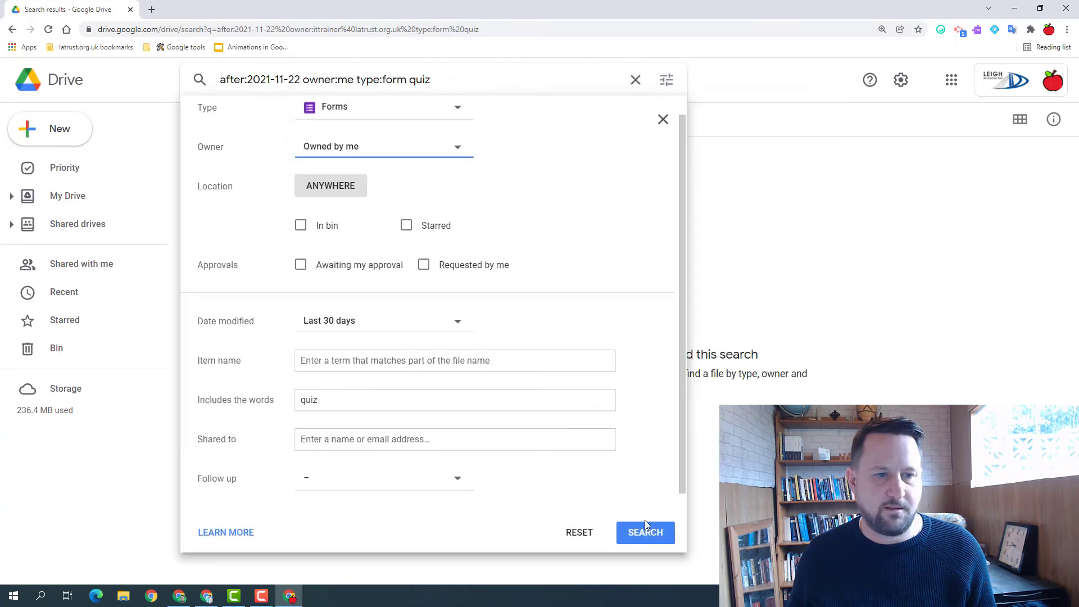
click(644, 532)
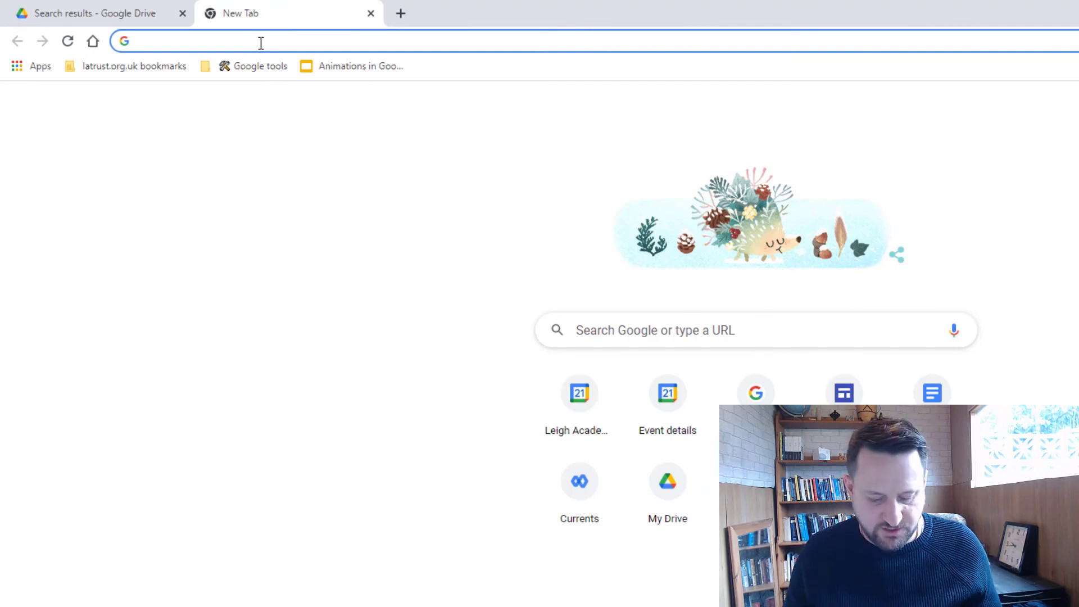
Open the 'Animations in Google Slides' presentation from the omnibox suggestion for 'anim'.
text(anim)
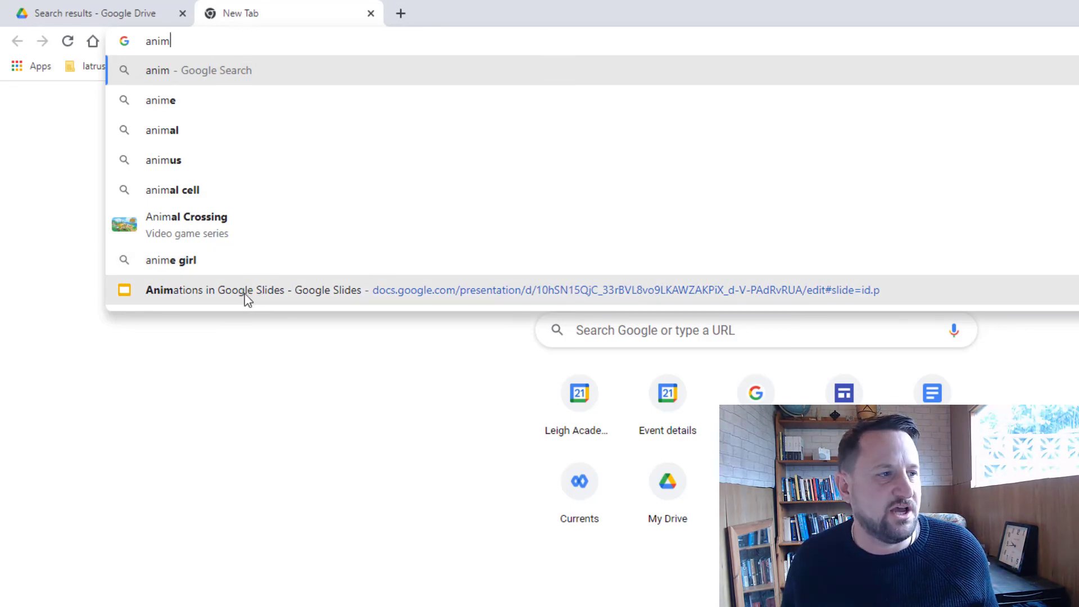
click(275, 290)
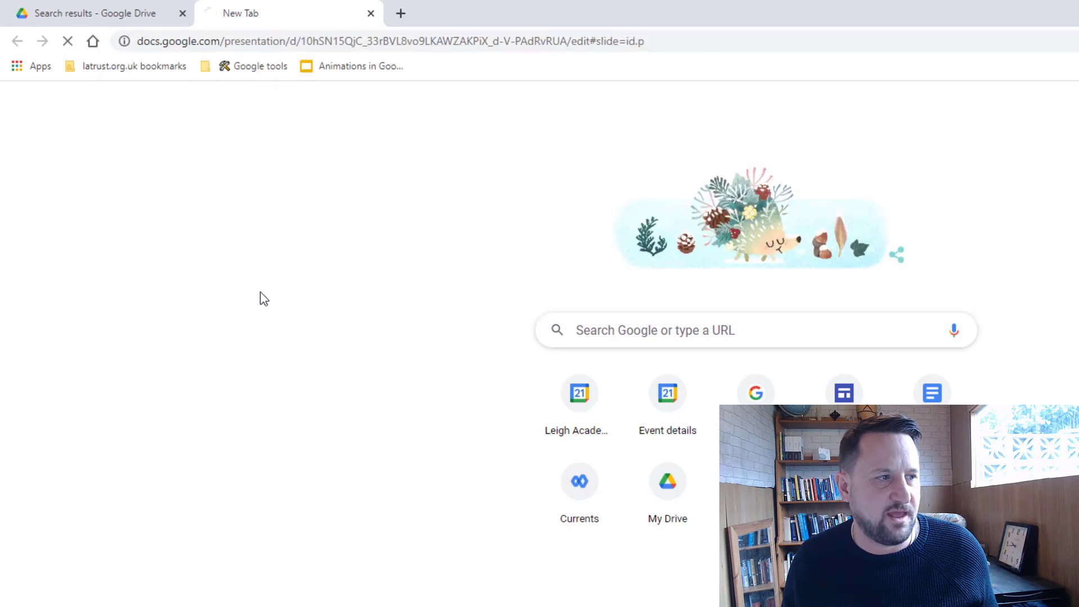